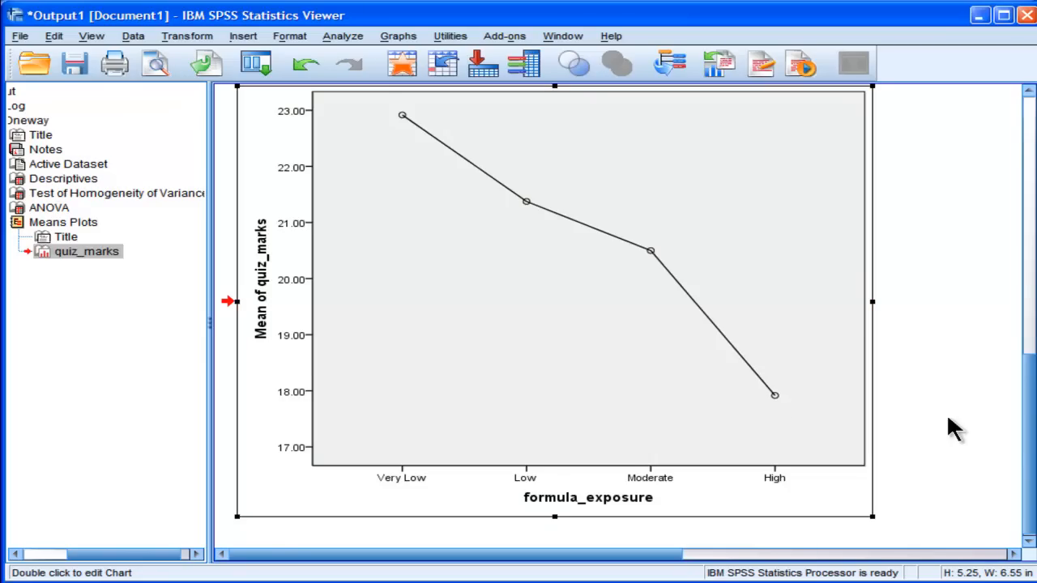
- Rerun the ANOVA with Tukey's-b post hoc so homogeneous subsets for quiz_marks appear
scroll("up", 3)
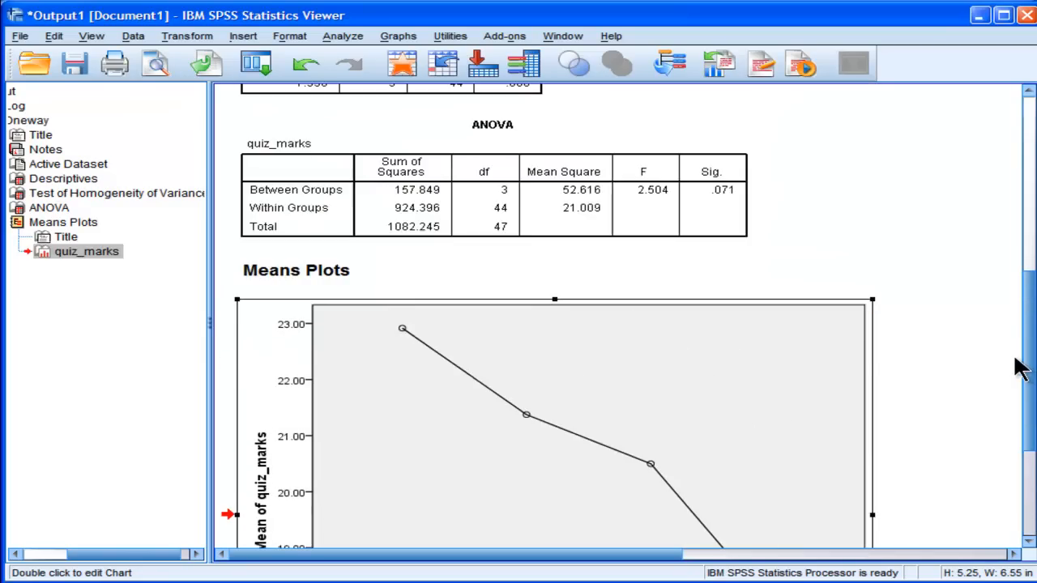
scroll("down", 3)
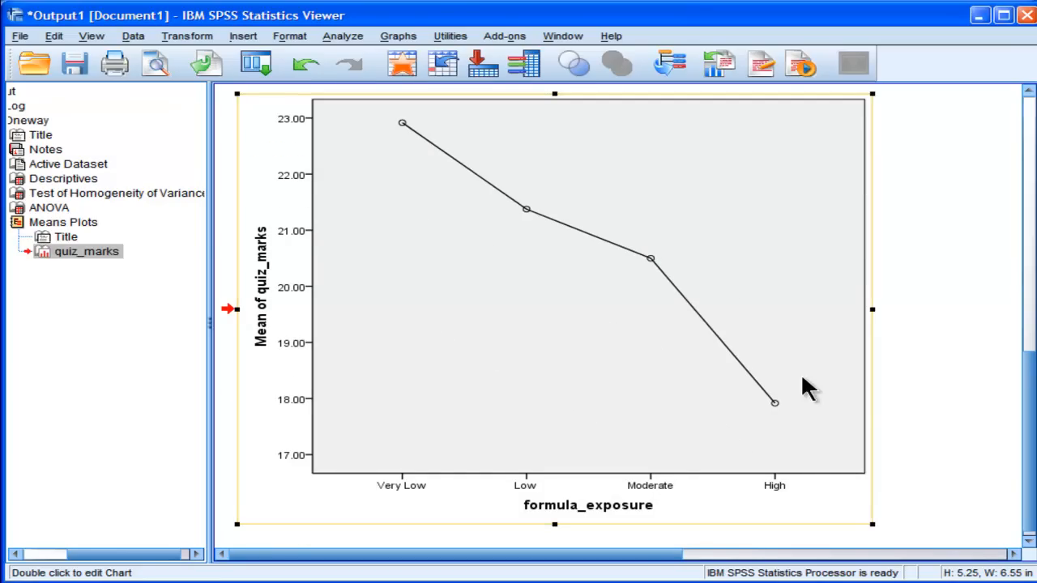
mouse_move(878, 413)
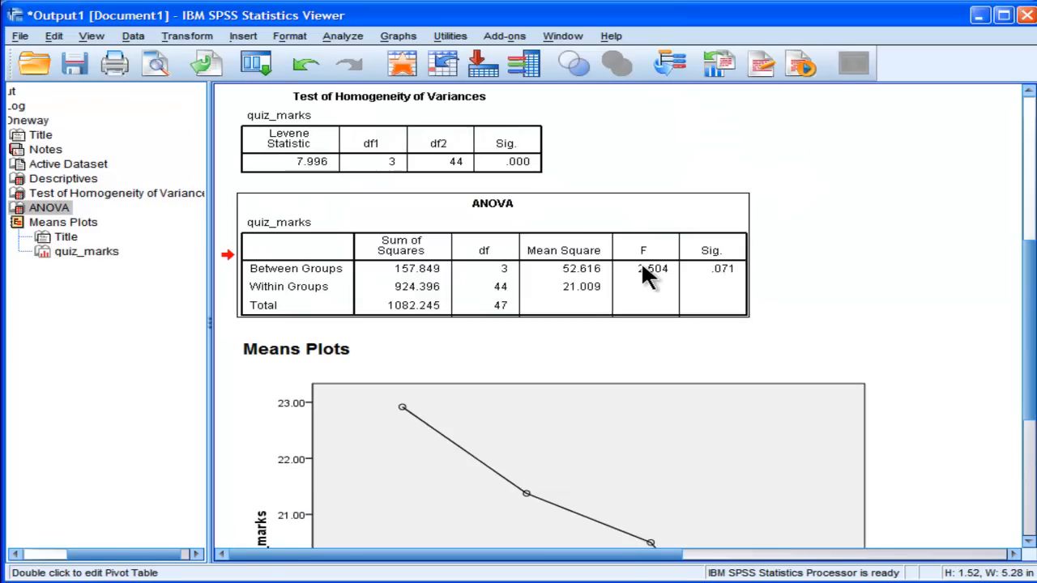
mouse_move(840, 316)
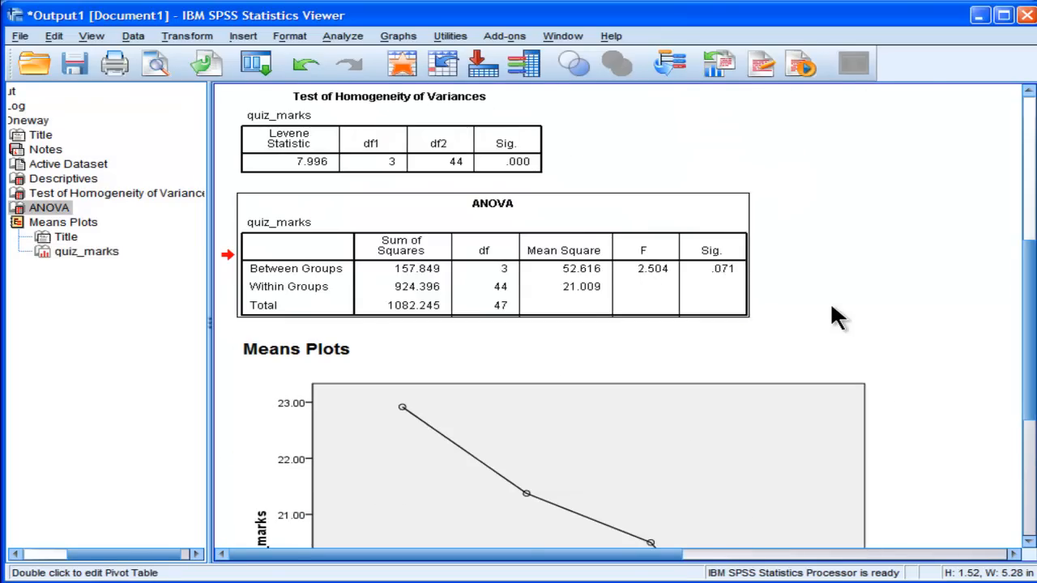
scroll("up", 3)
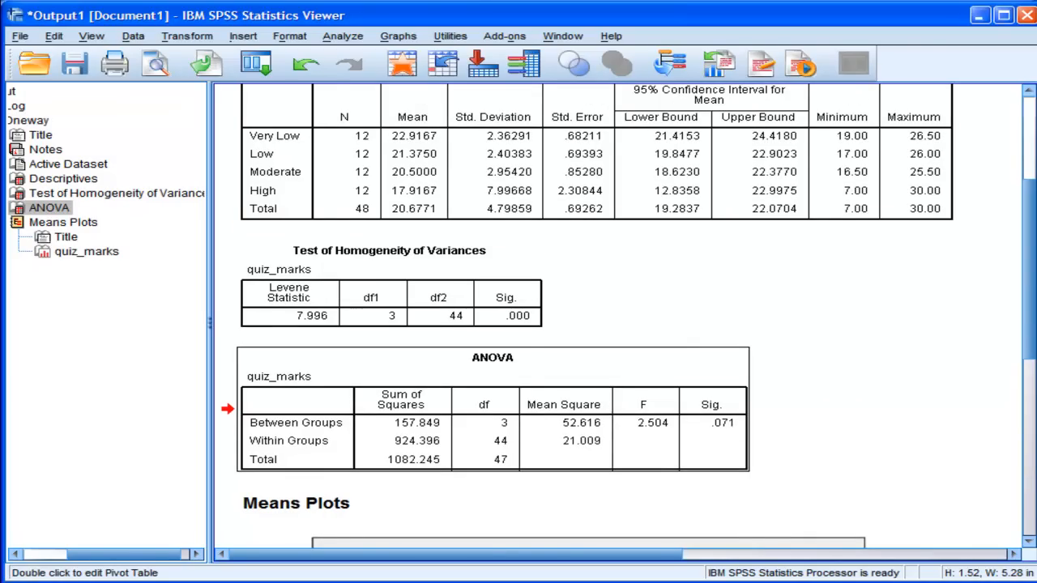
scroll("down", 3)
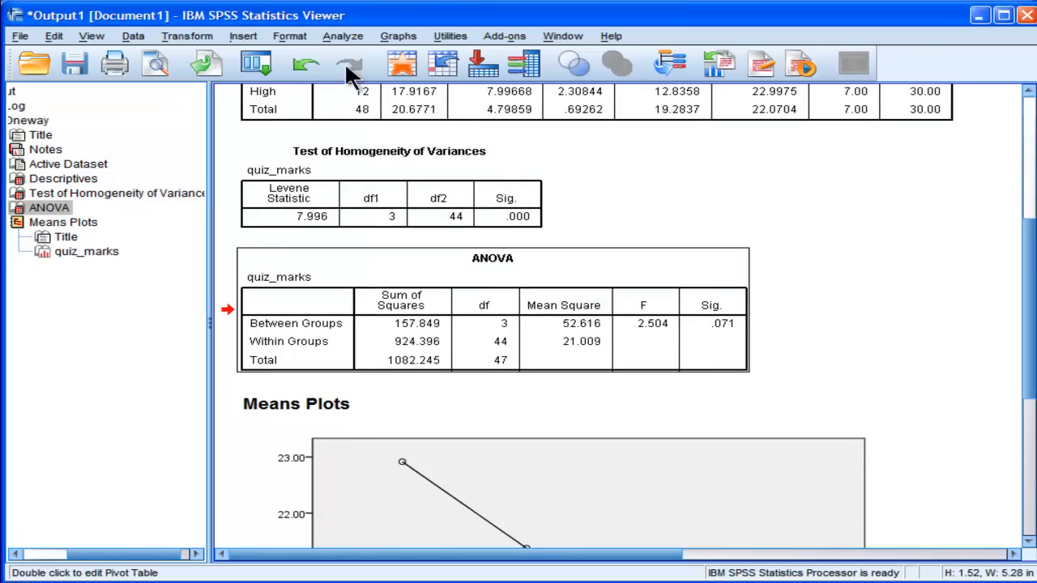
left_click(342, 35)
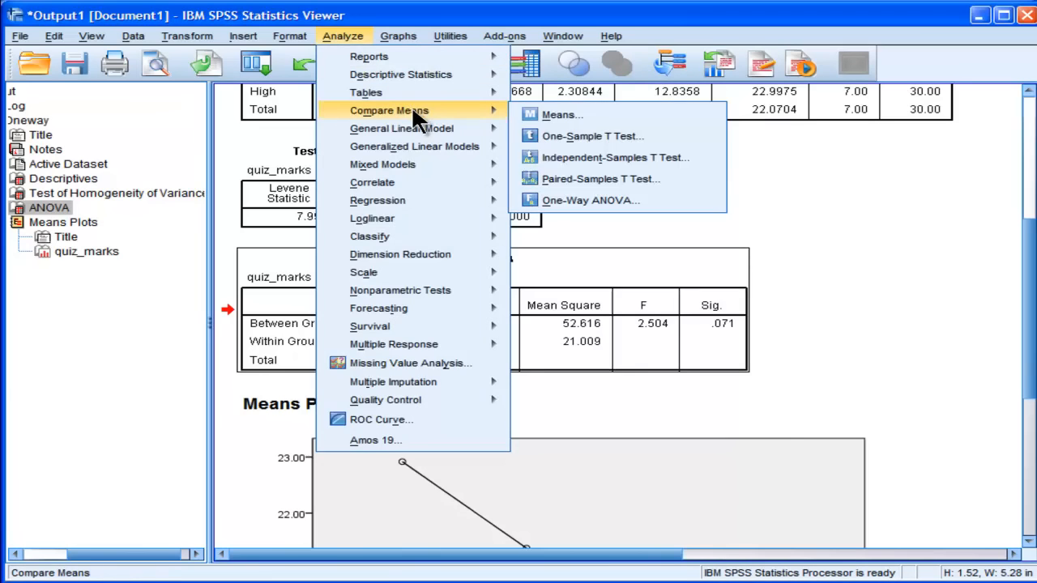
left_click(590, 201)
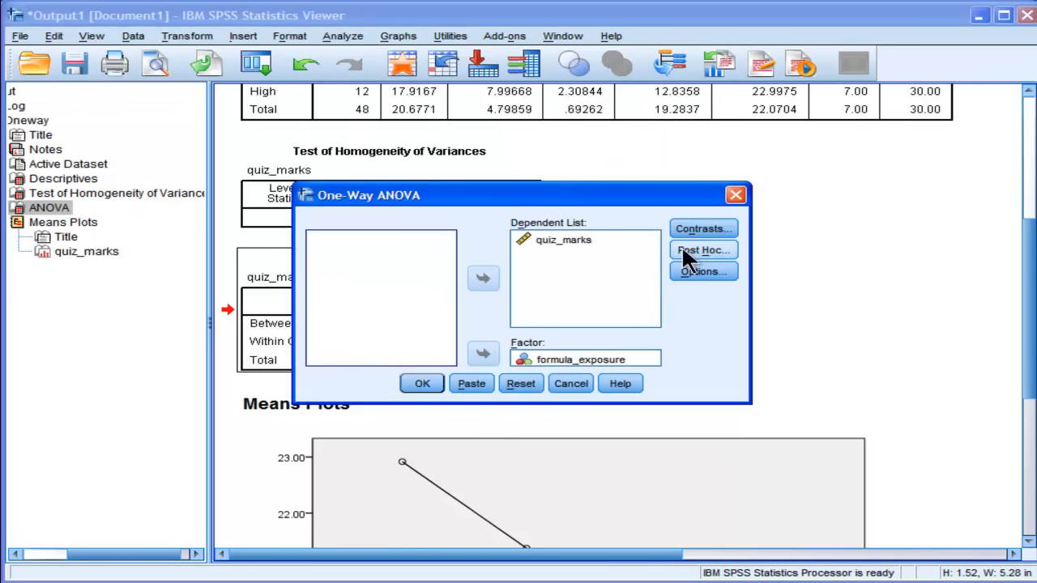
left_click(703, 250)
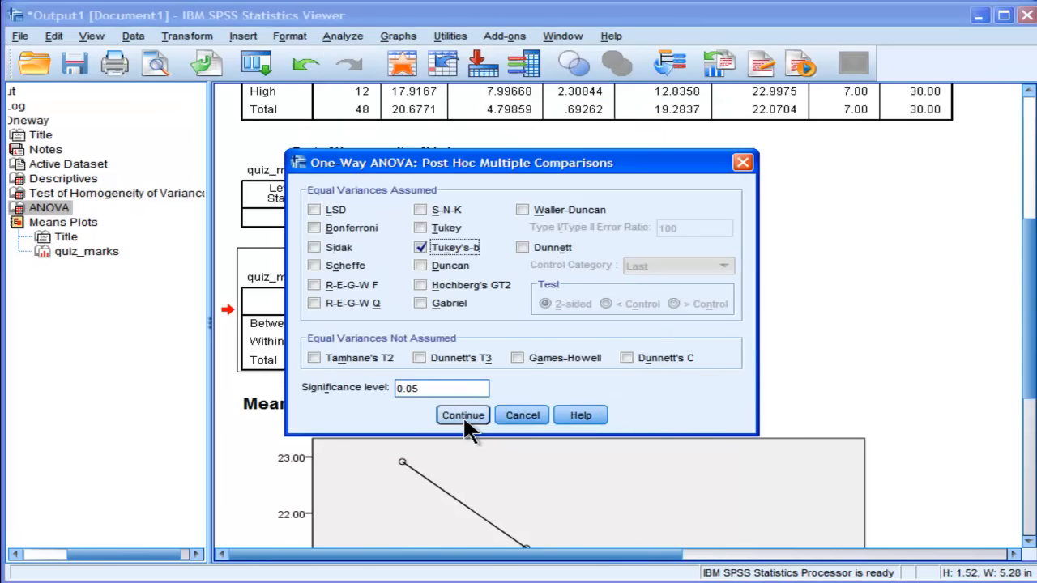
left_click(464, 414)
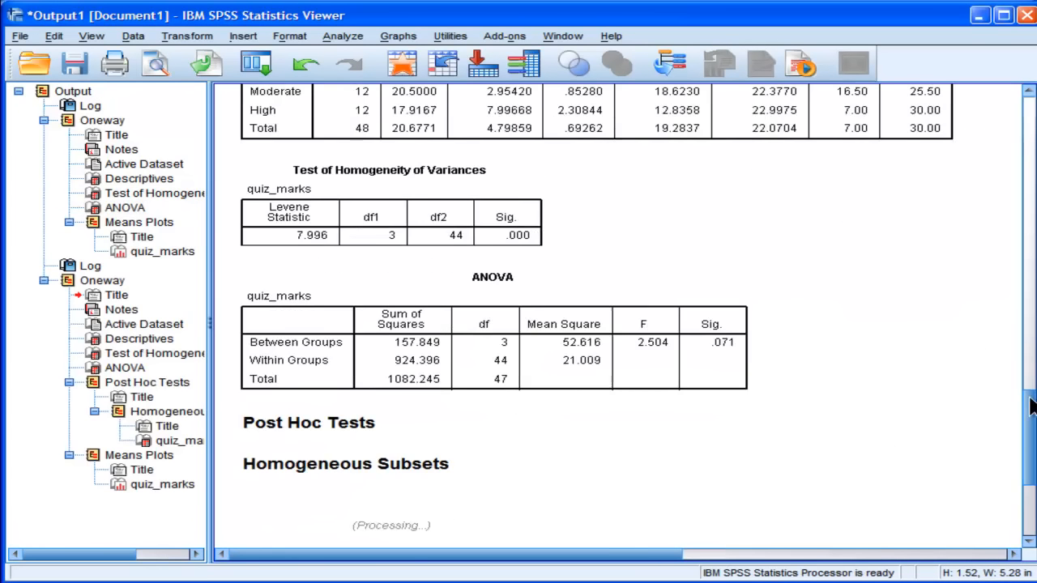
scroll("down", 3)
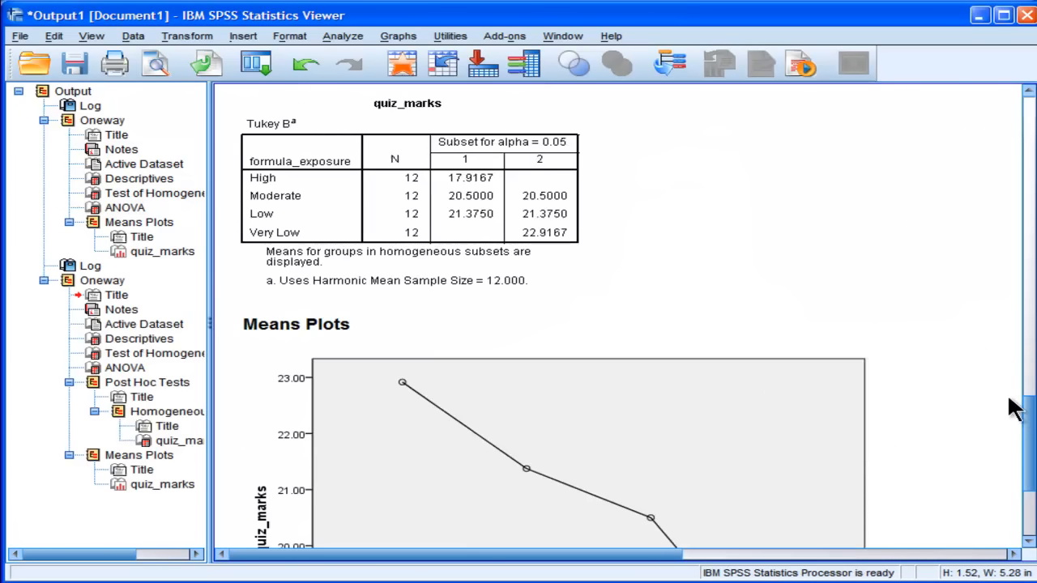
scroll("up", 3)
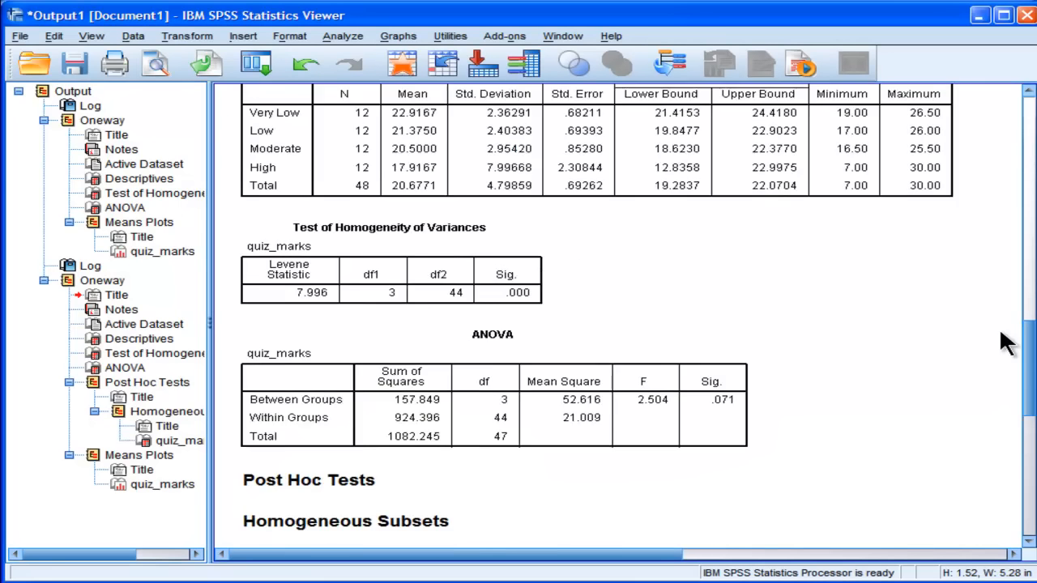
scroll("down", 3)
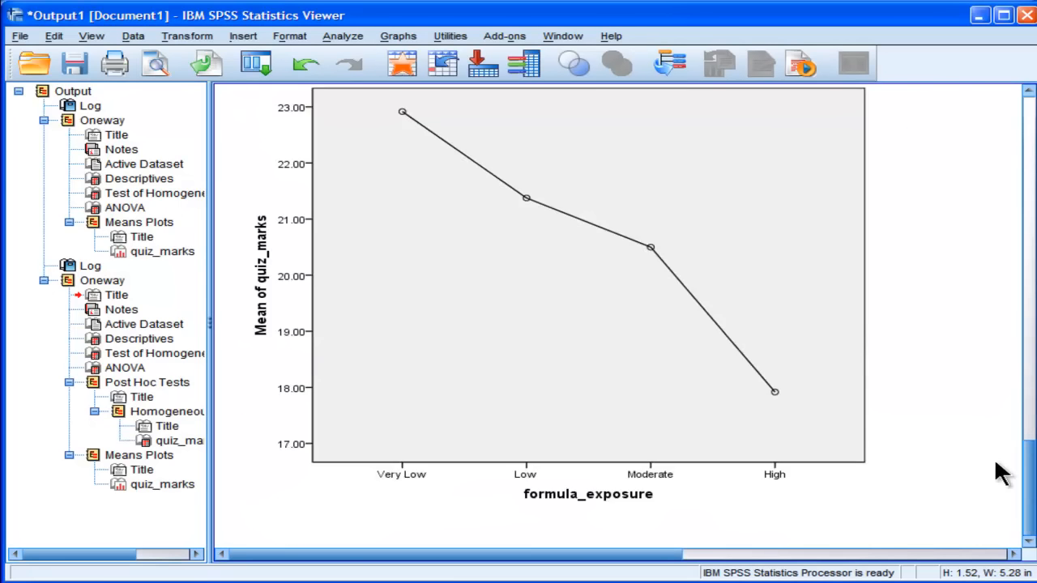
scroll("up", 3)
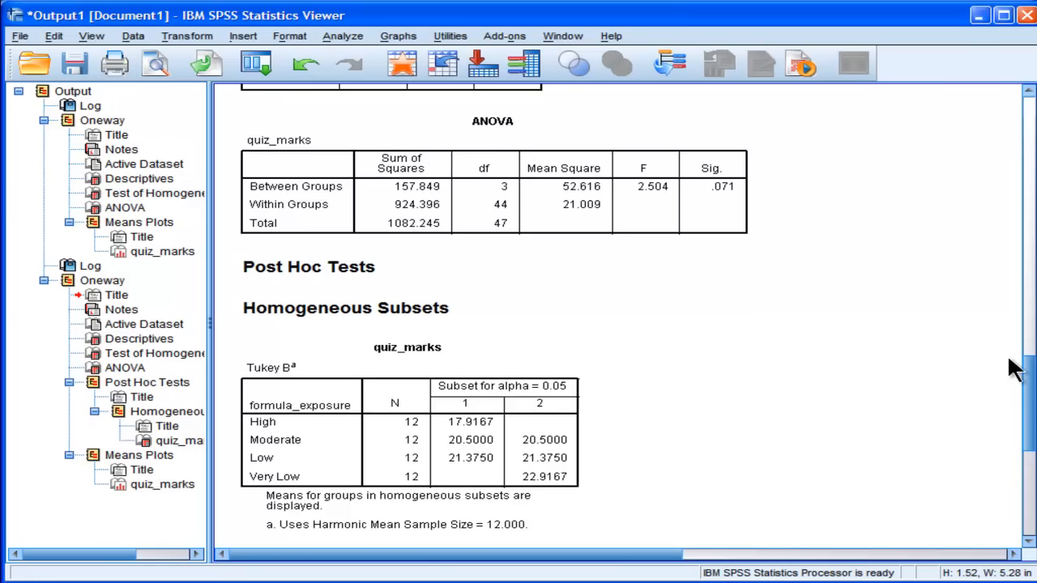
- Rerun the ANOVA with Tukey HSD post hoc, producing the Multiple Comparisons table
left_click(344, 36)
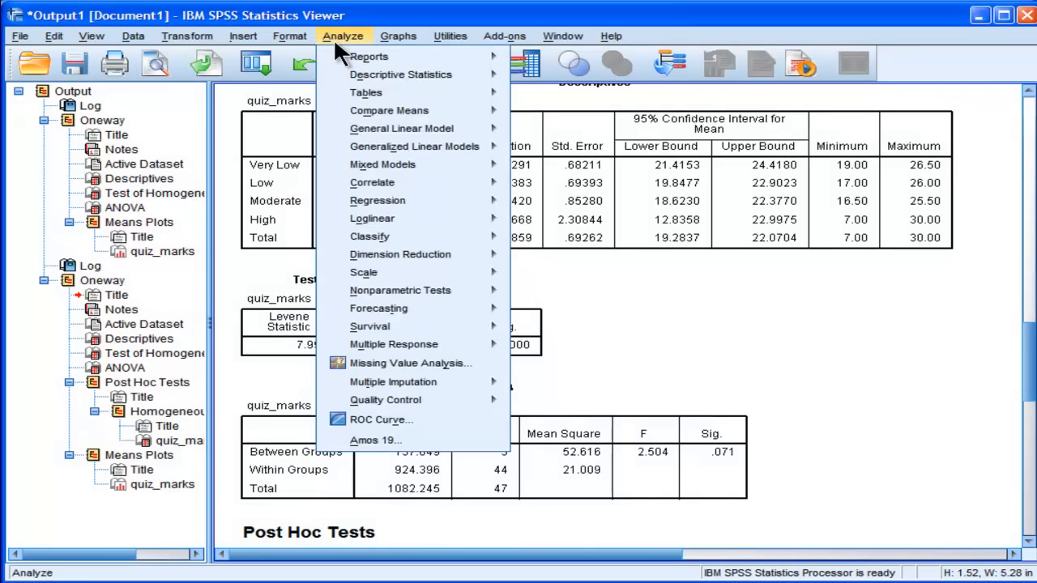
mouse_move(389, 111)
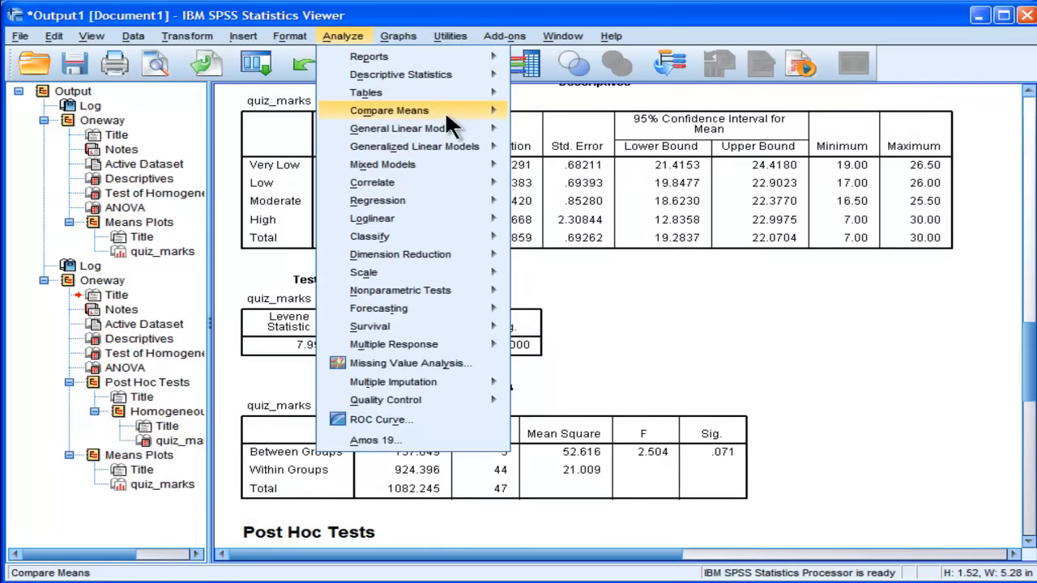
left_click(389, 110)
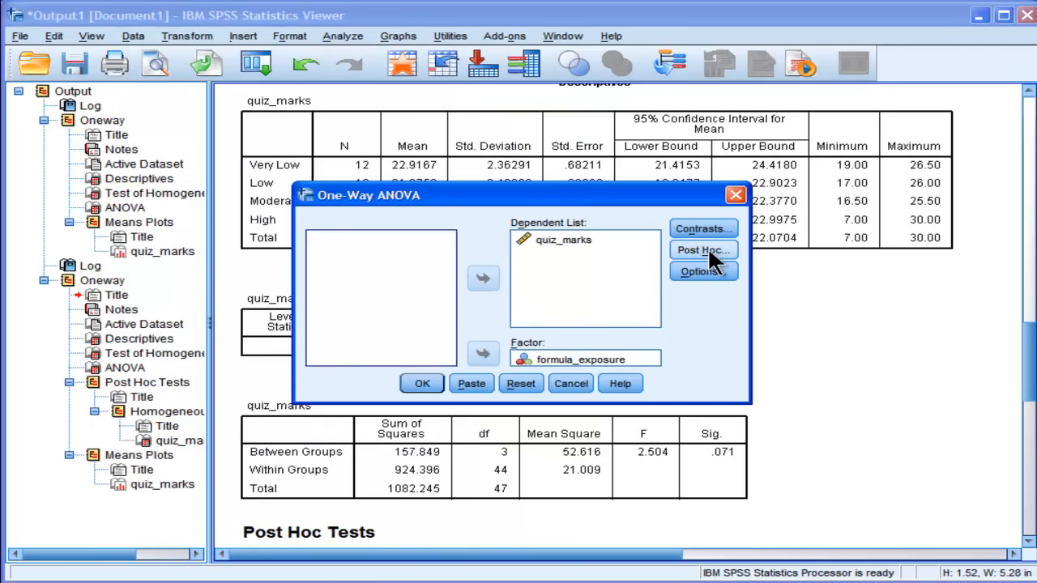
left_click(701, 249)
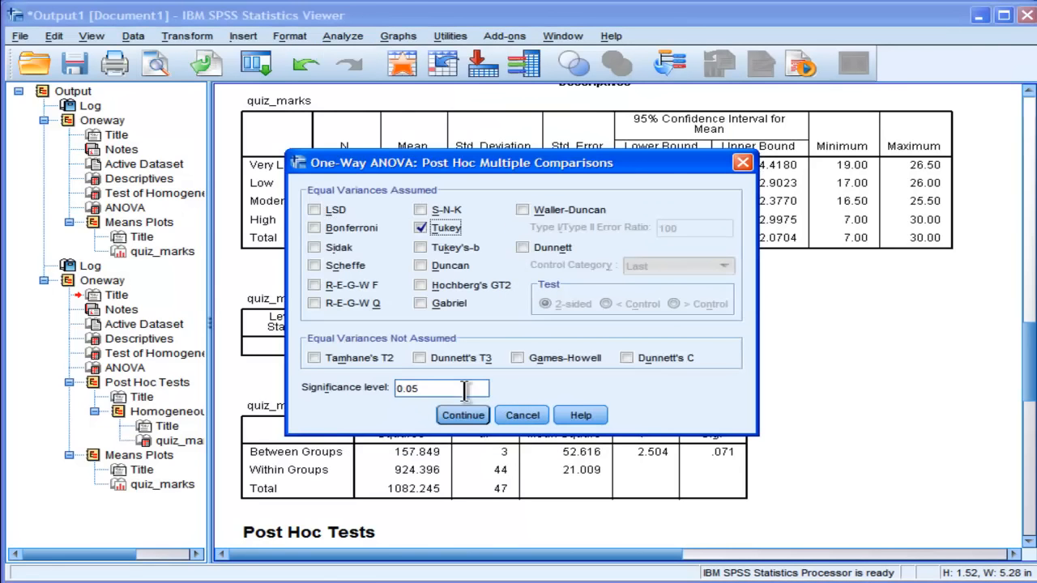
left_click(463, 415)
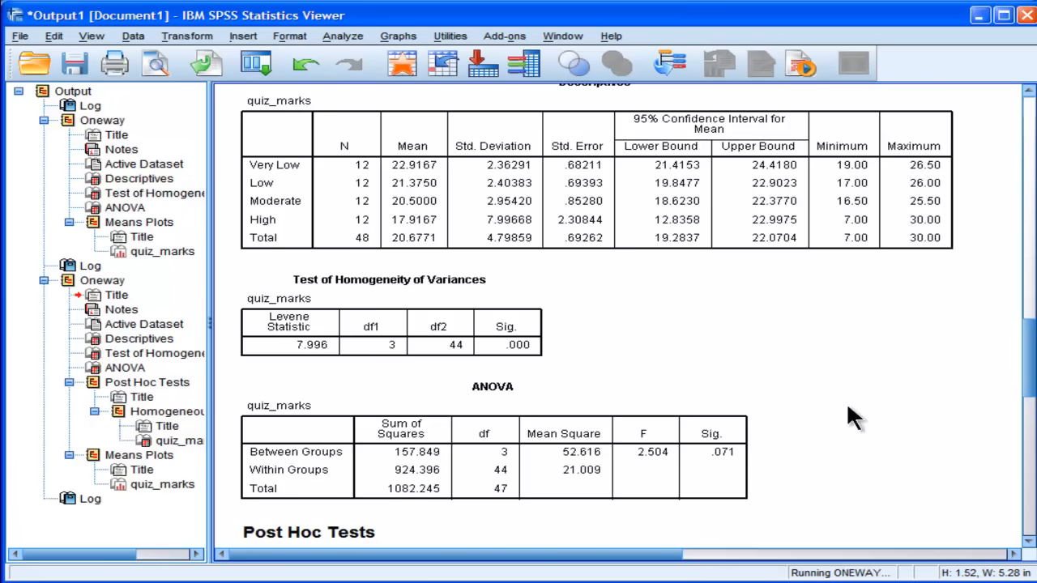
scroll("up", 3)
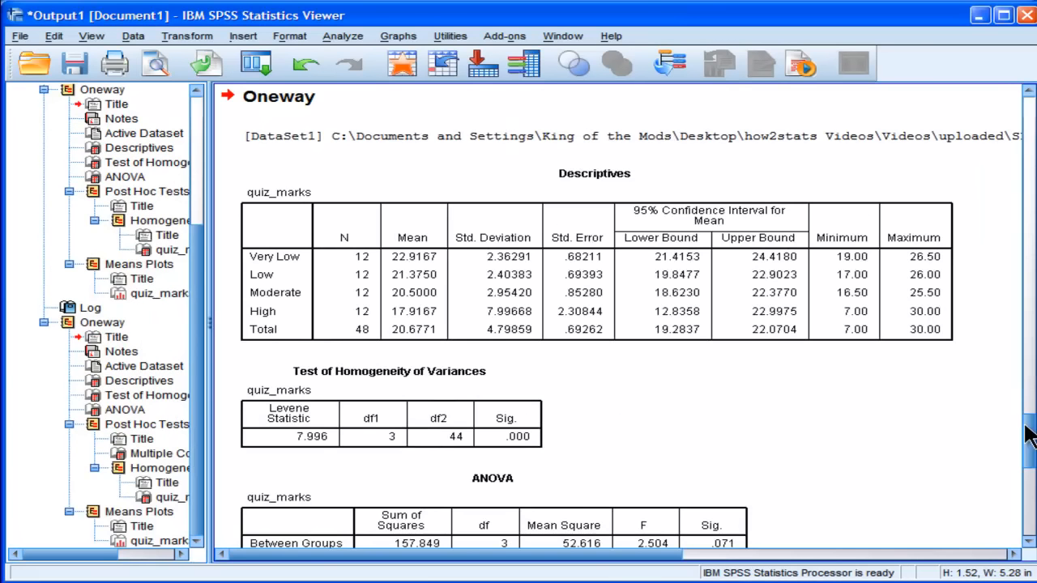
scroll("down", 3)
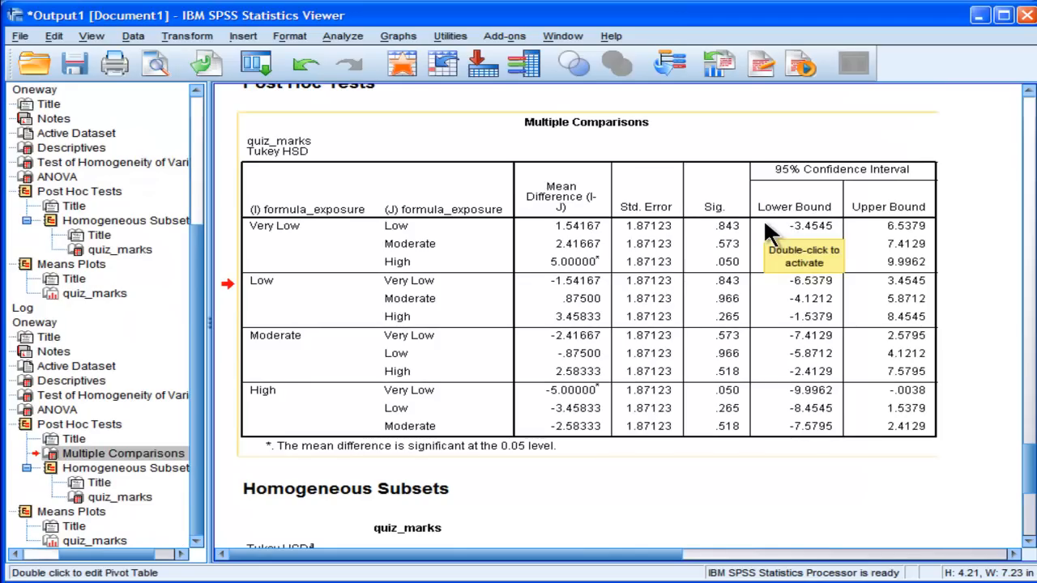
mouse_move(632, 256)
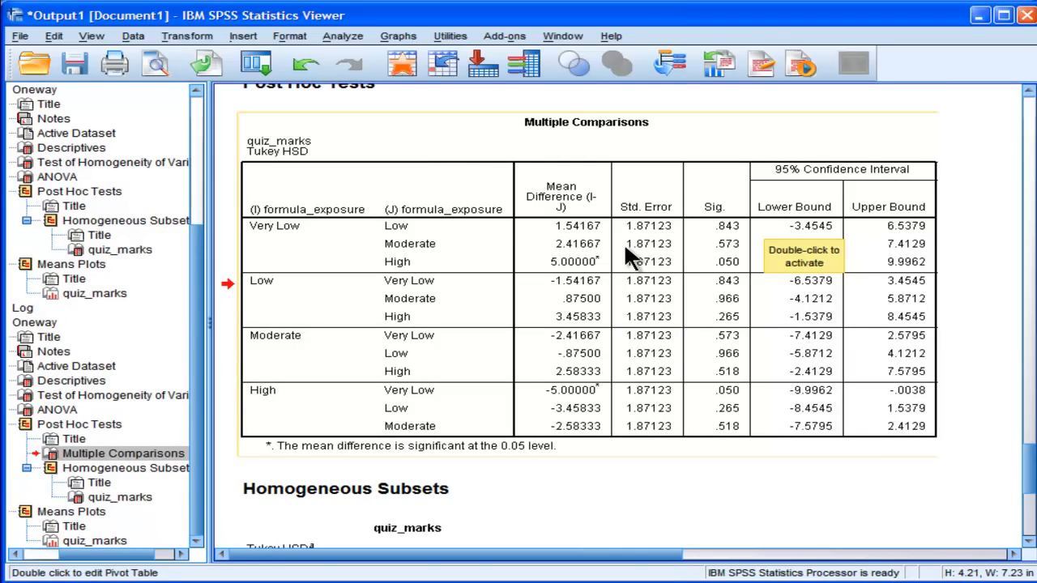
mouse_move(470, 240)
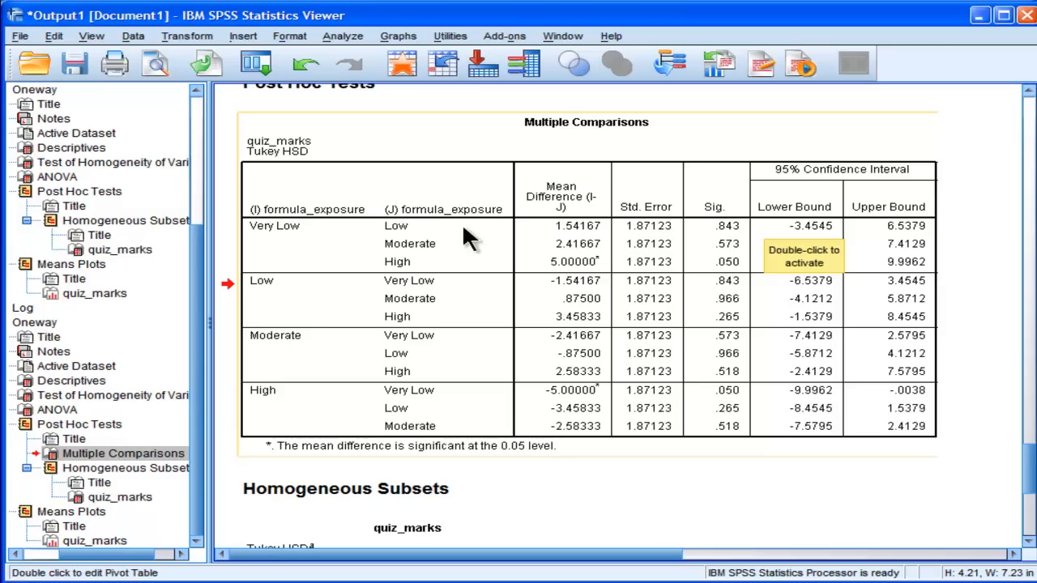
mouse_move(425, 282)
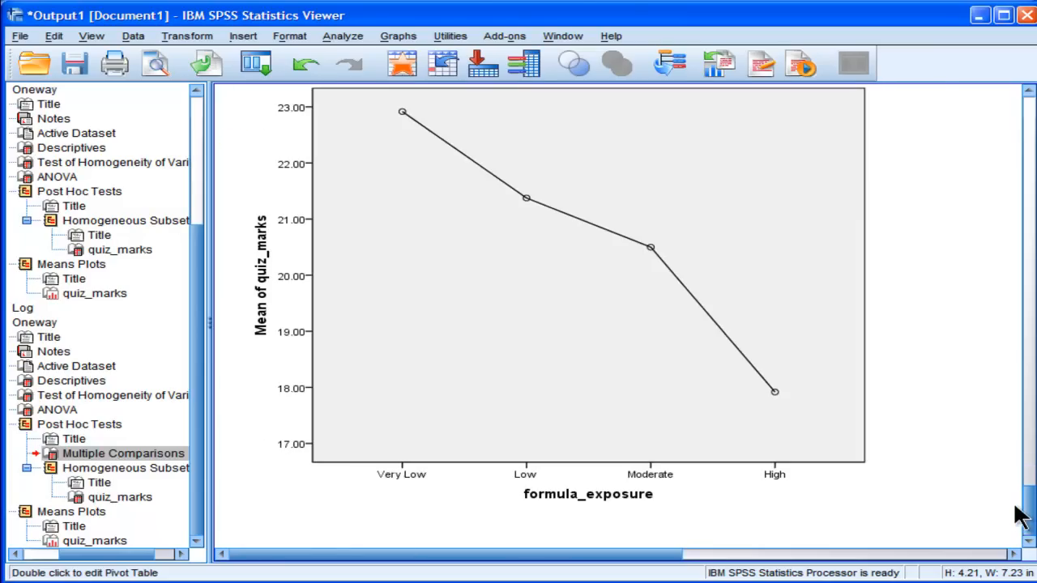
- Select the means plot of quiz_marks across formula_exposure levels in the output
left_click(494, 292)
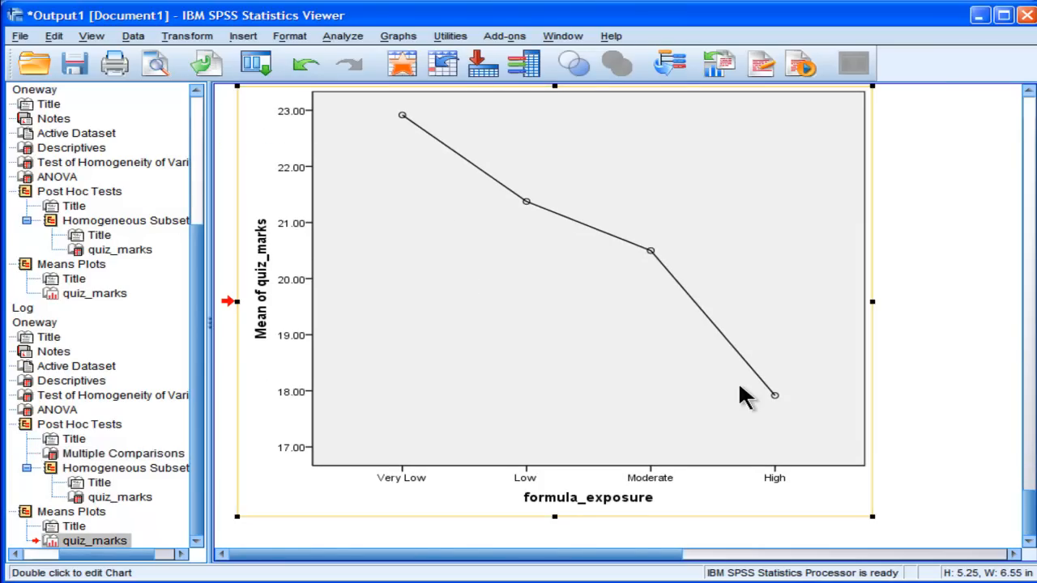
mouse_move(689, 359)
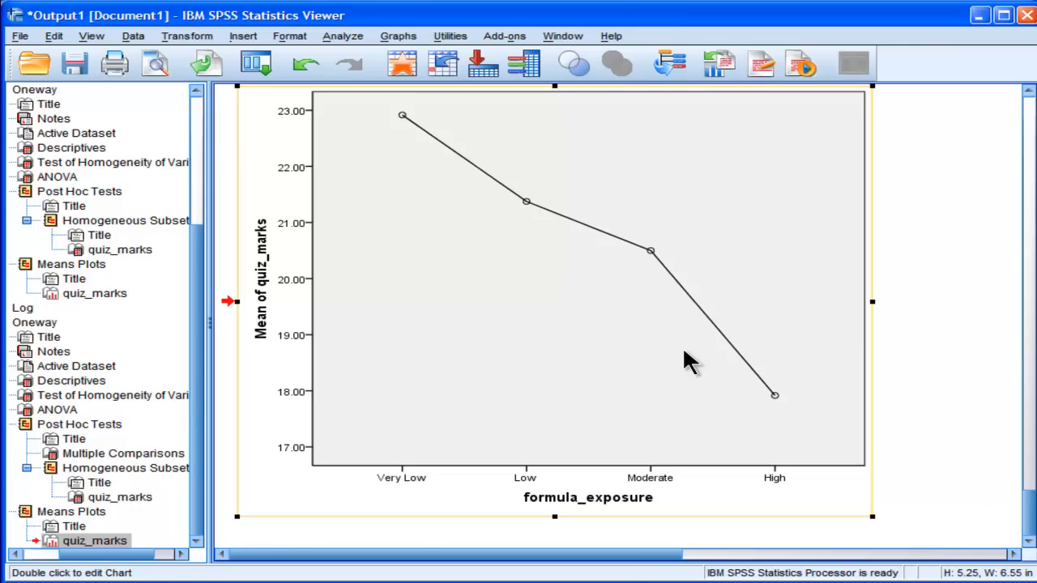
- Add a polynomial contrast of linear degree to the quiz_marks ANOVA and confirm it
left_click(342, 36)
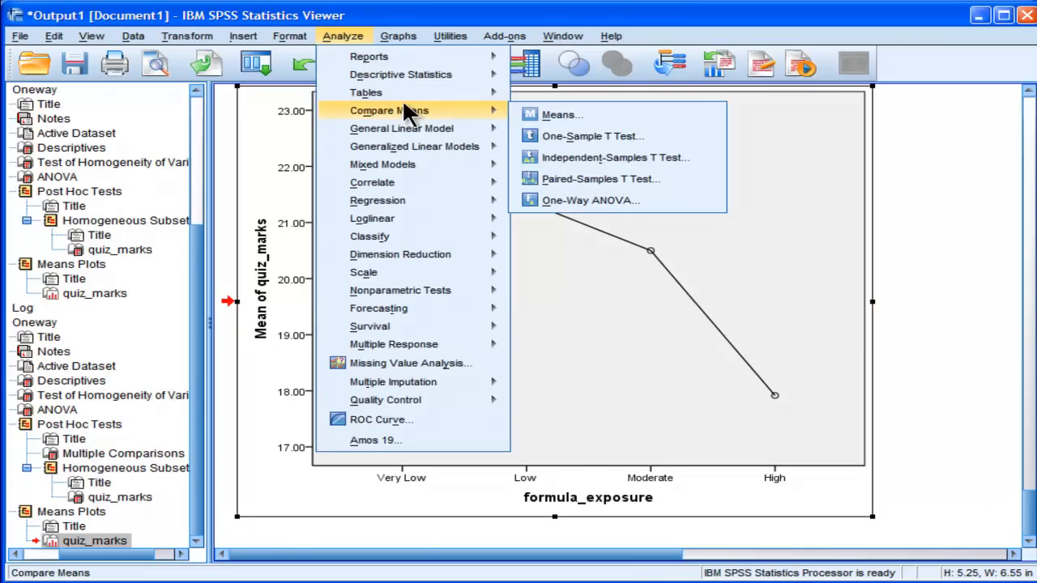
mouse_move(559, 113)
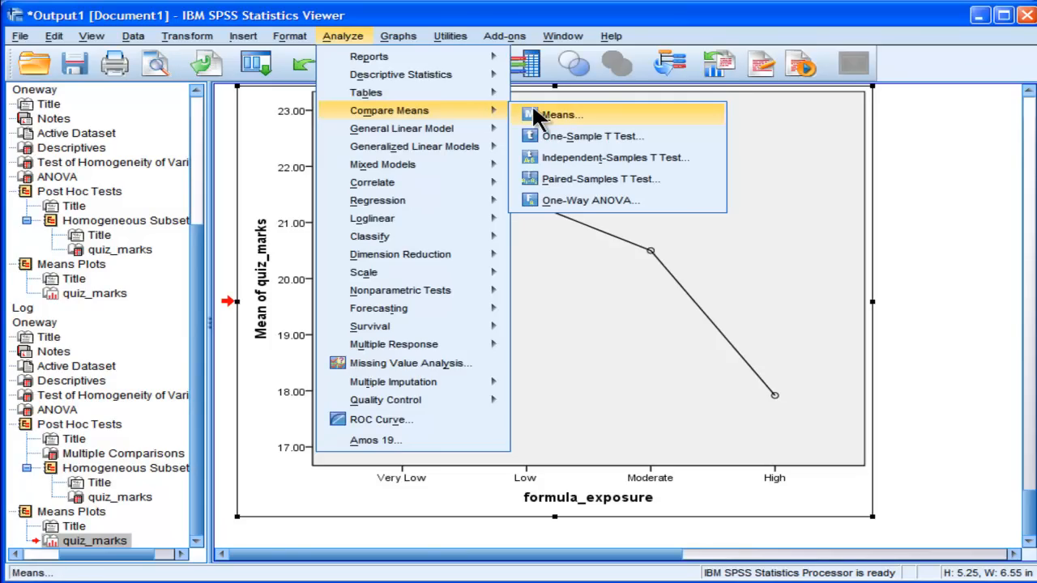
left_click(590, 201)
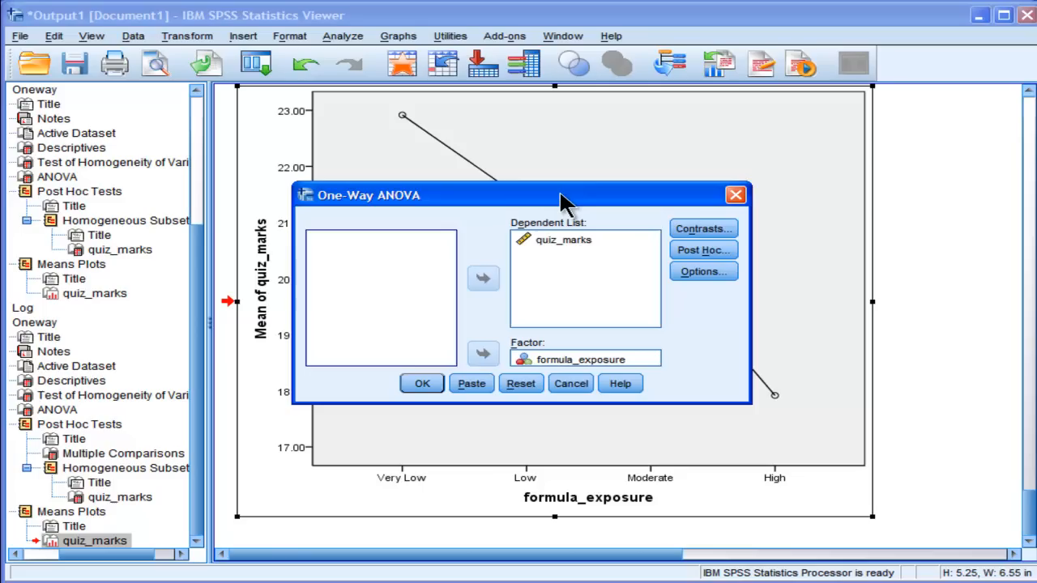
mouse_move(663, 245)
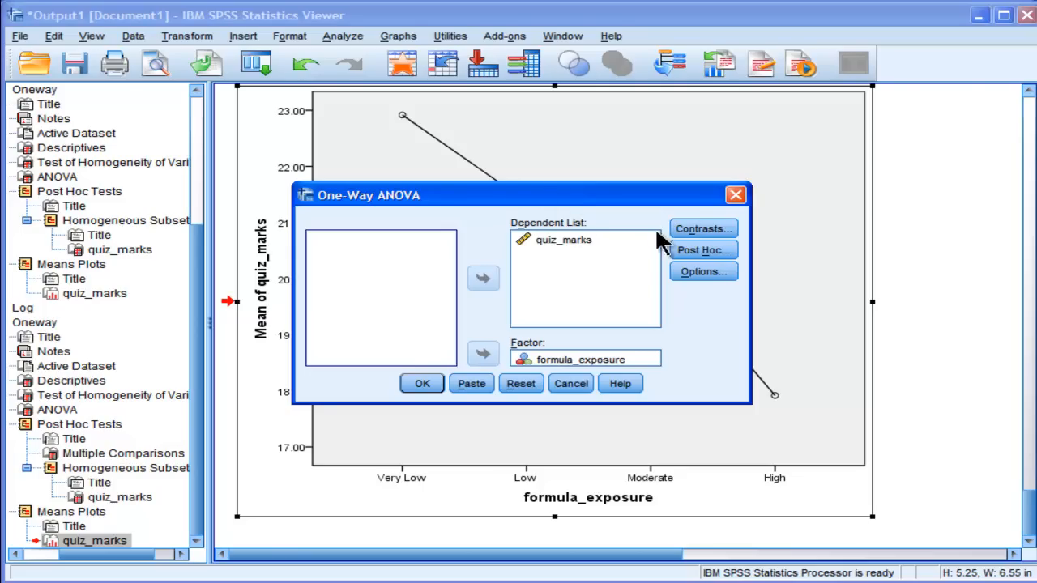
left_click(702, 229)
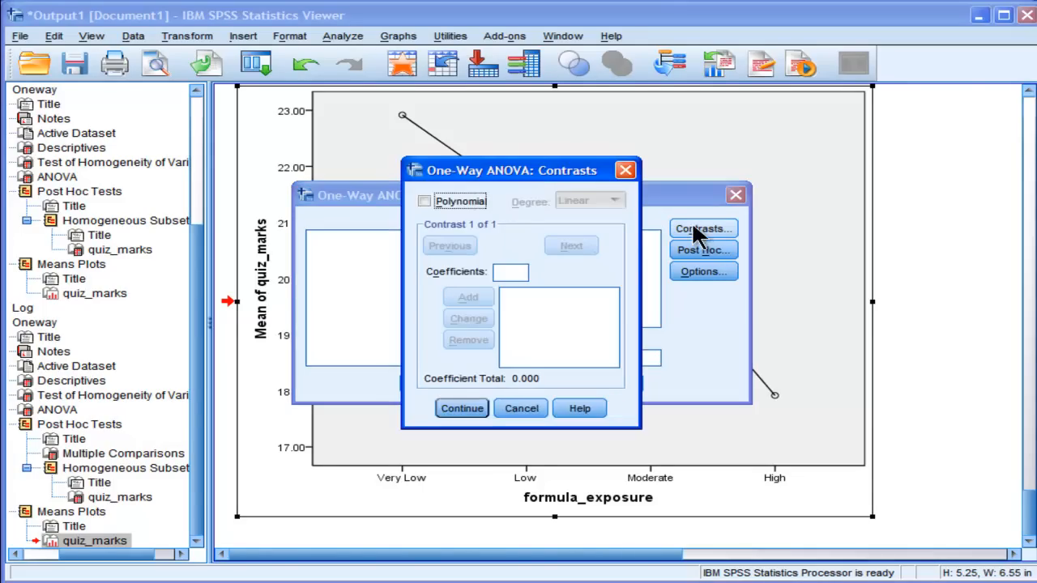
left_click(424, 201)
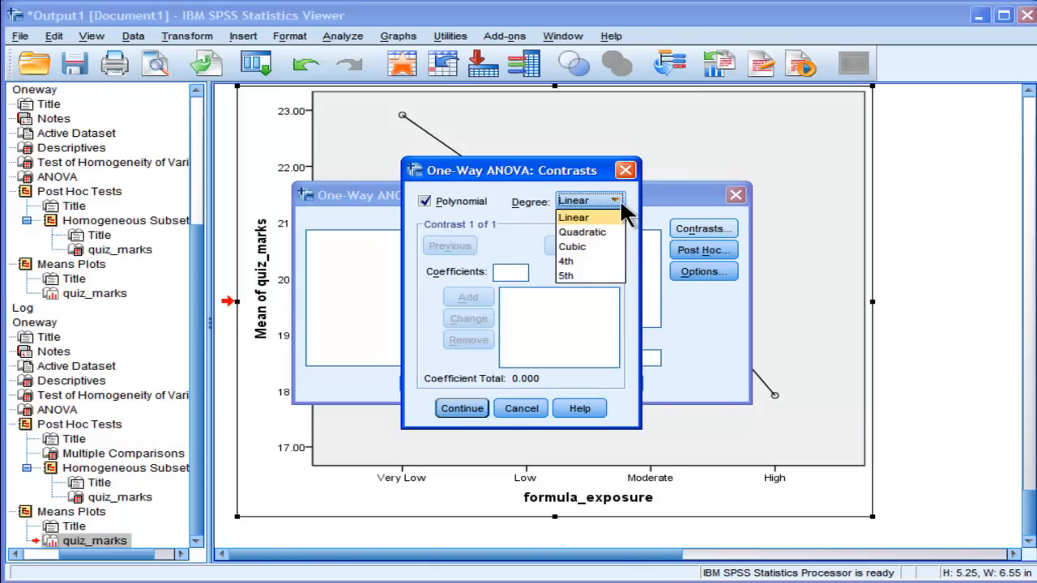
mouse_move(582, 233)
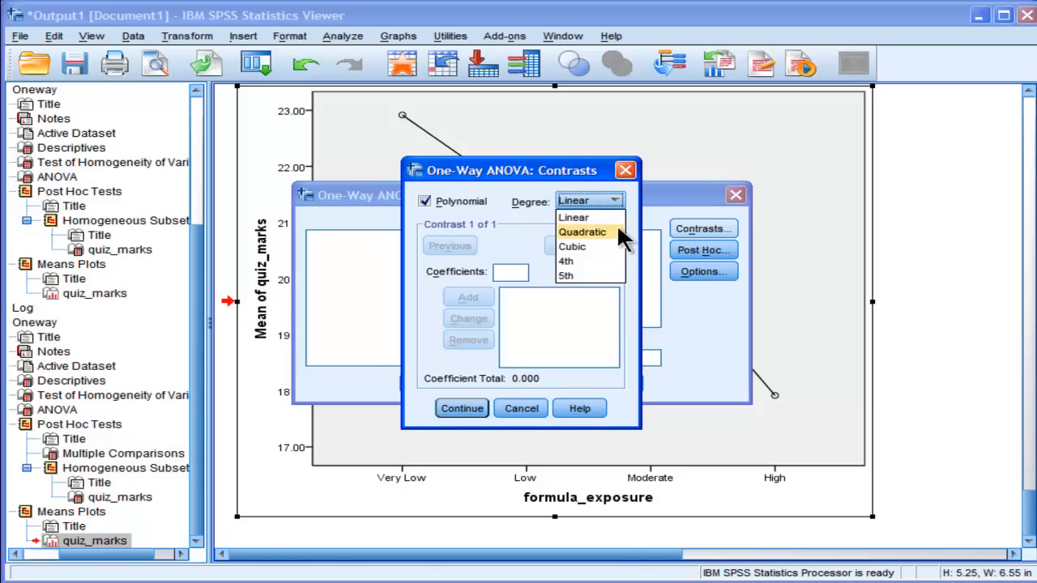
mouse_move(583, 246)
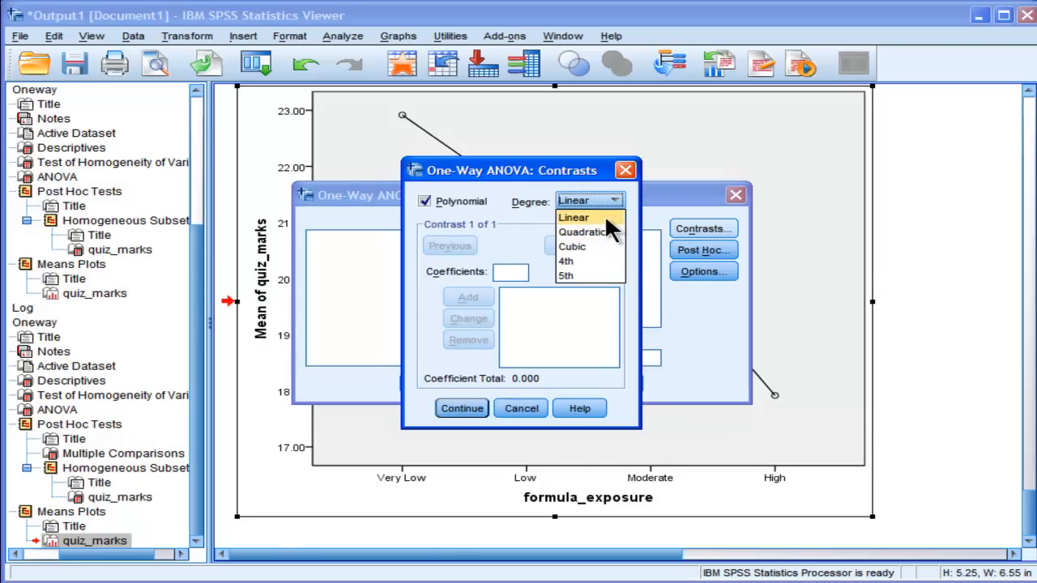
left_click(573, 218)
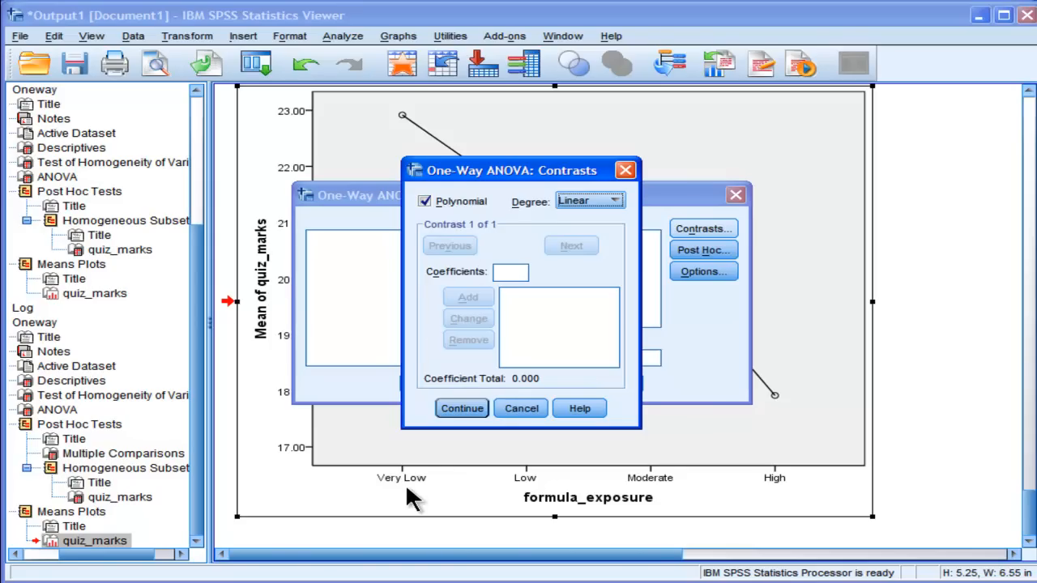
mouse_move(390, 483)
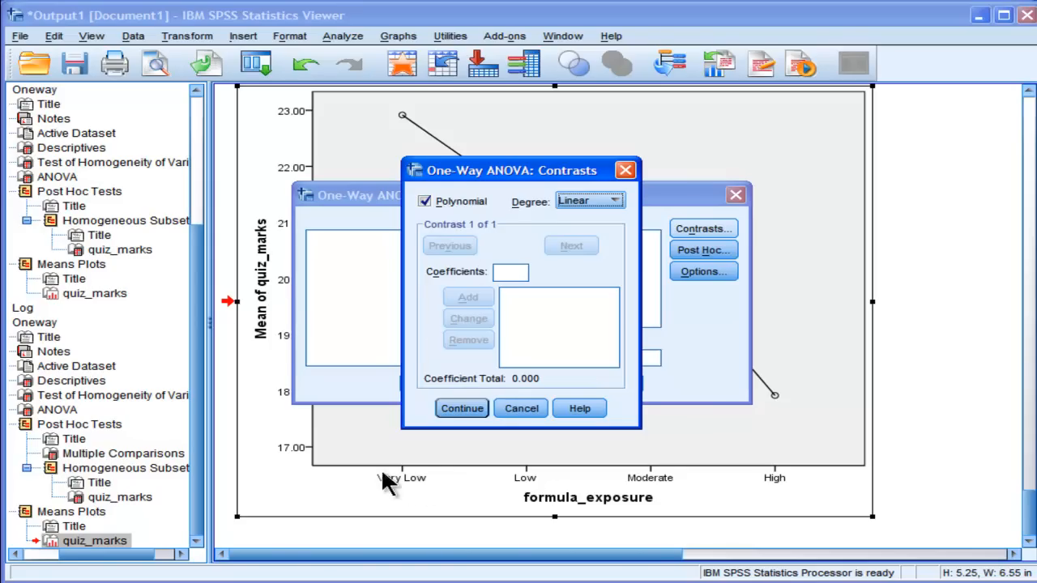
mouse_move(509, 489)
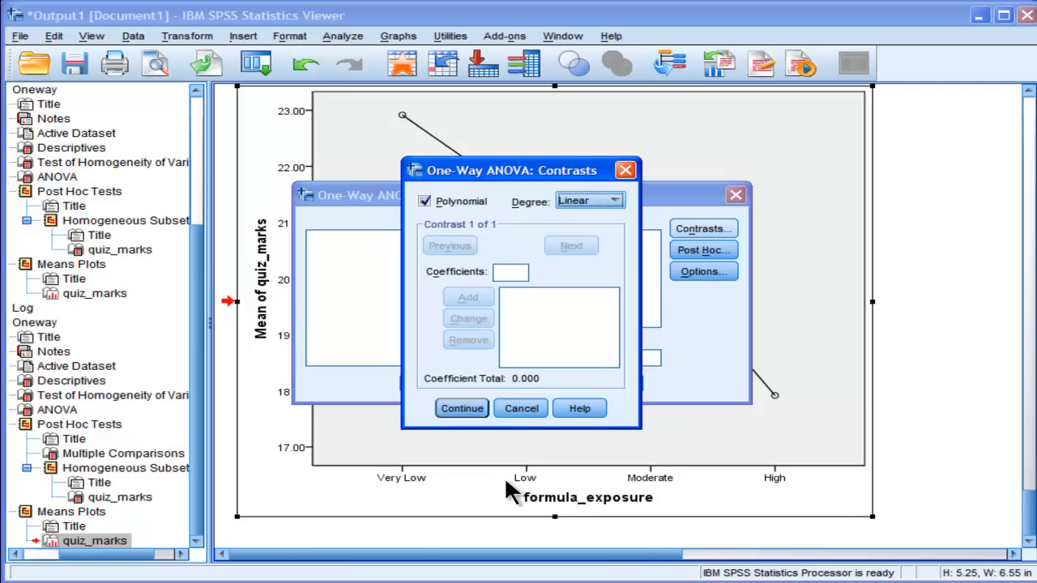
mouse_move(598, 484)
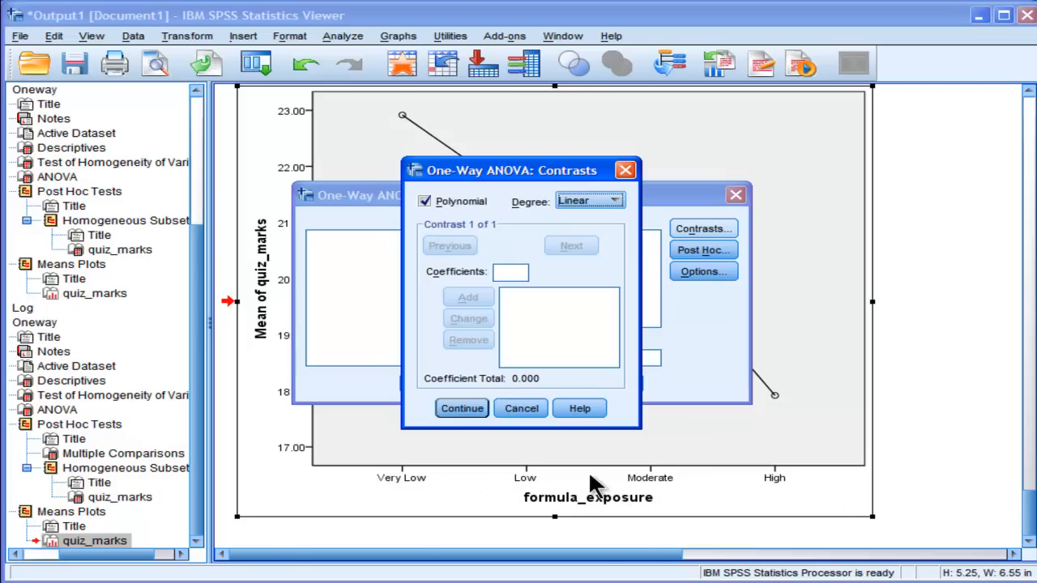
mouse_move(447, 488)
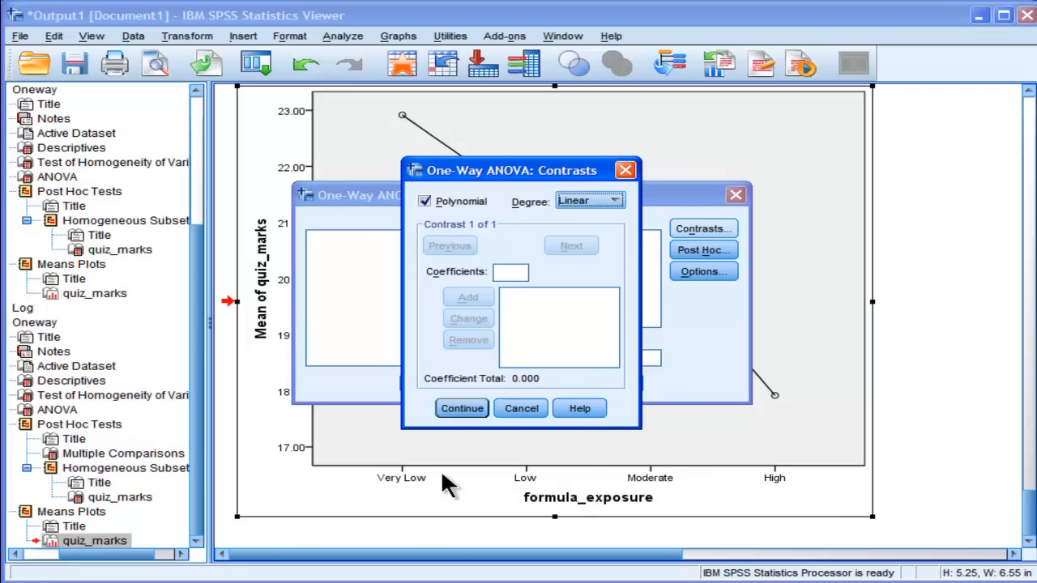
mouse_move(535, 486)
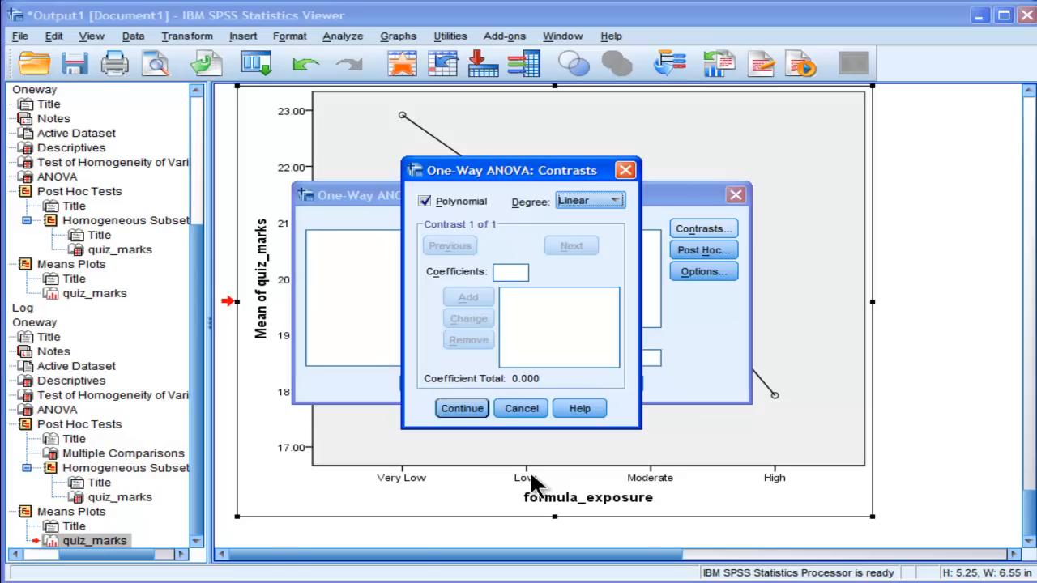
mouse_move(596, 486)
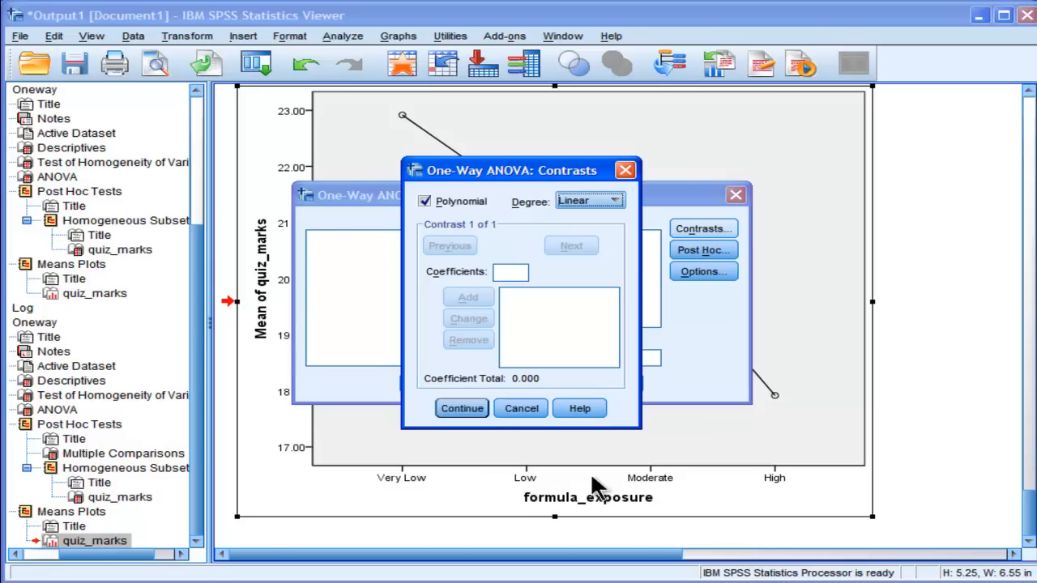
mouse_move(673, 486)
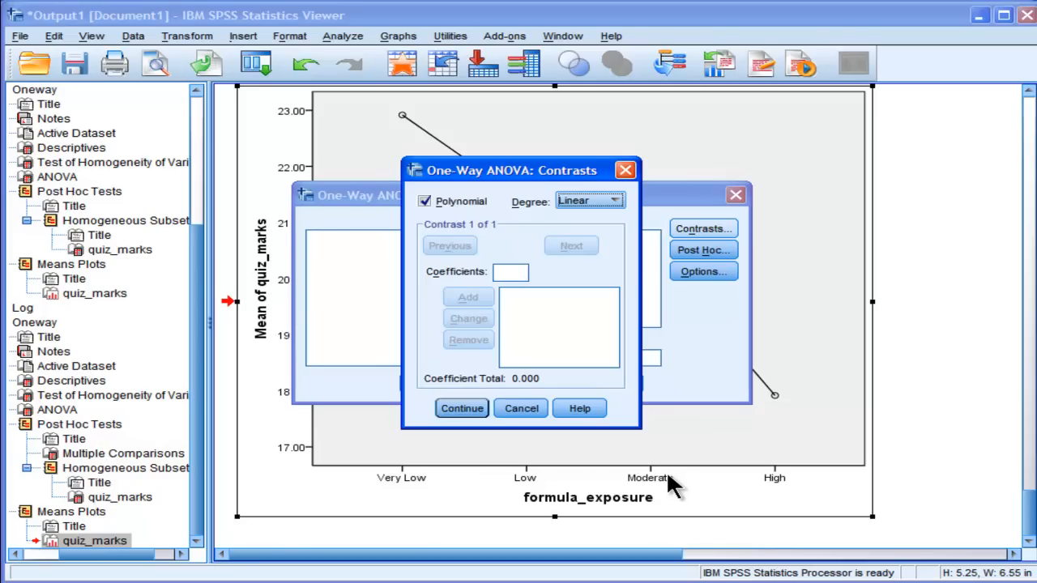
mouse_move(781, 483)
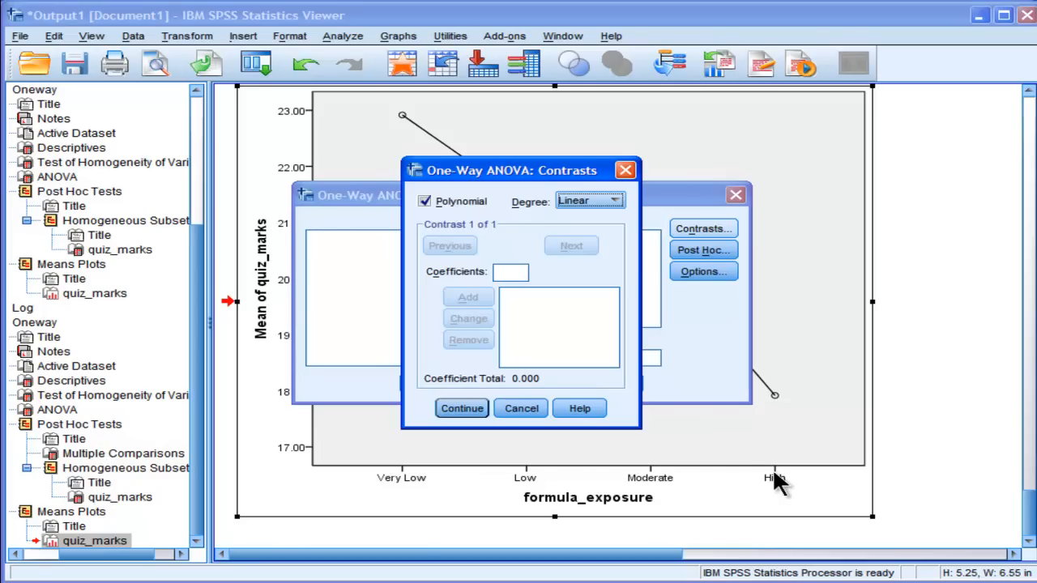
mouse_move(630, 397)
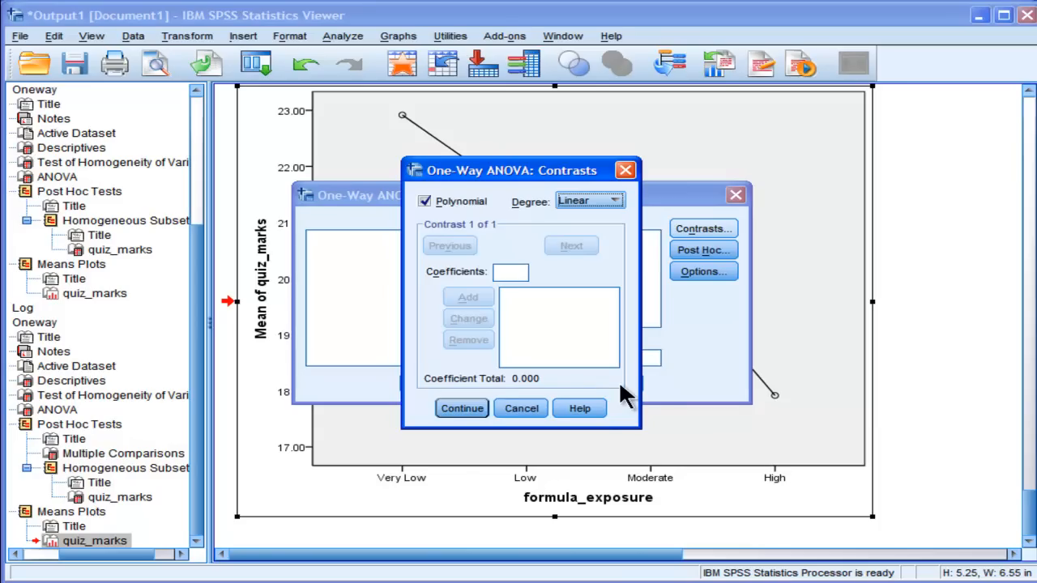
mouse_move(508, 486)
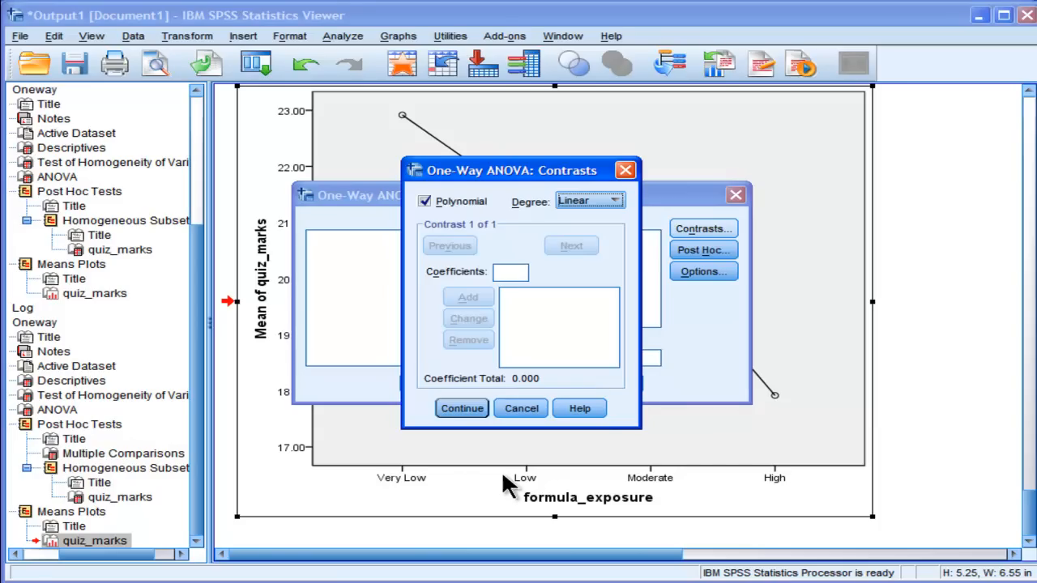
mouse_move(717, 486)
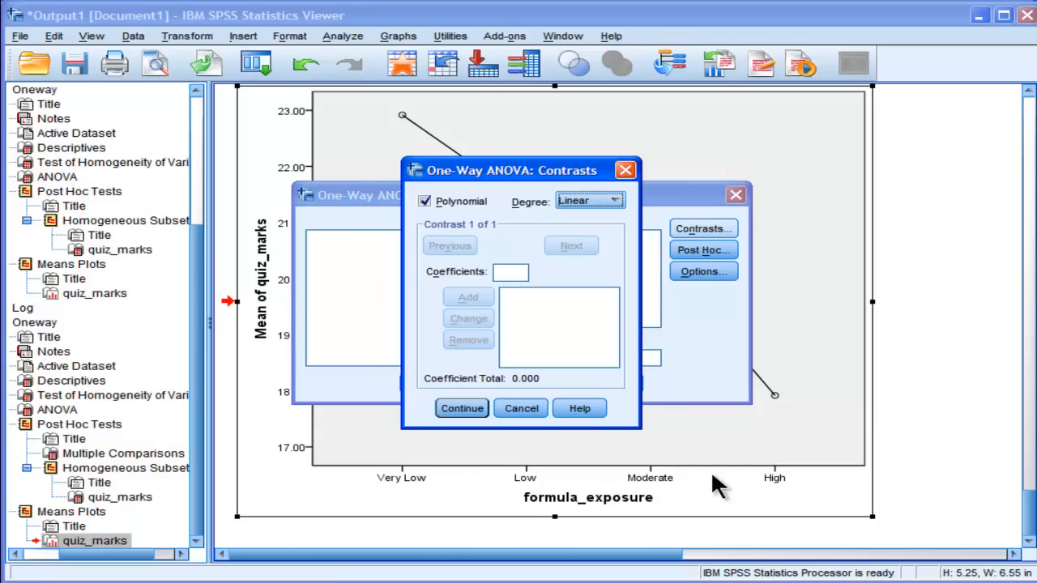
mouse_move(713, 428)
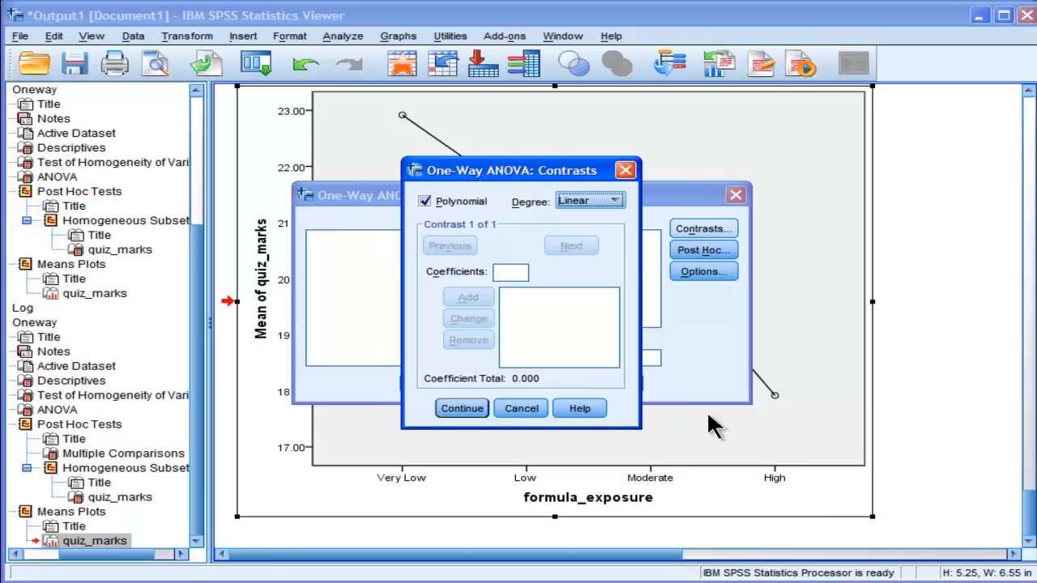
mouse_move(486, 376)
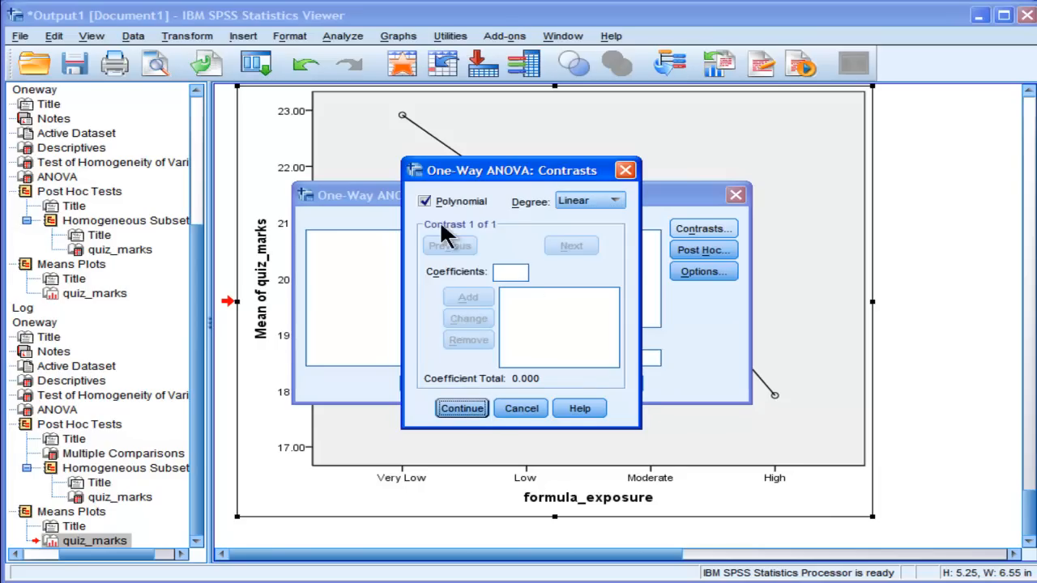
mouse_move(473, 210)
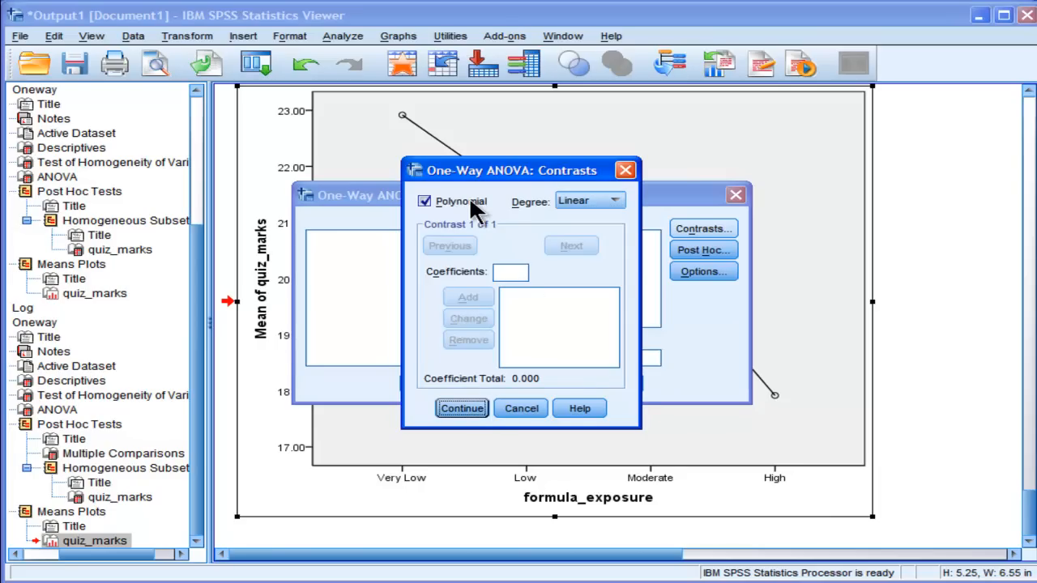
mouse_move(462, 408)
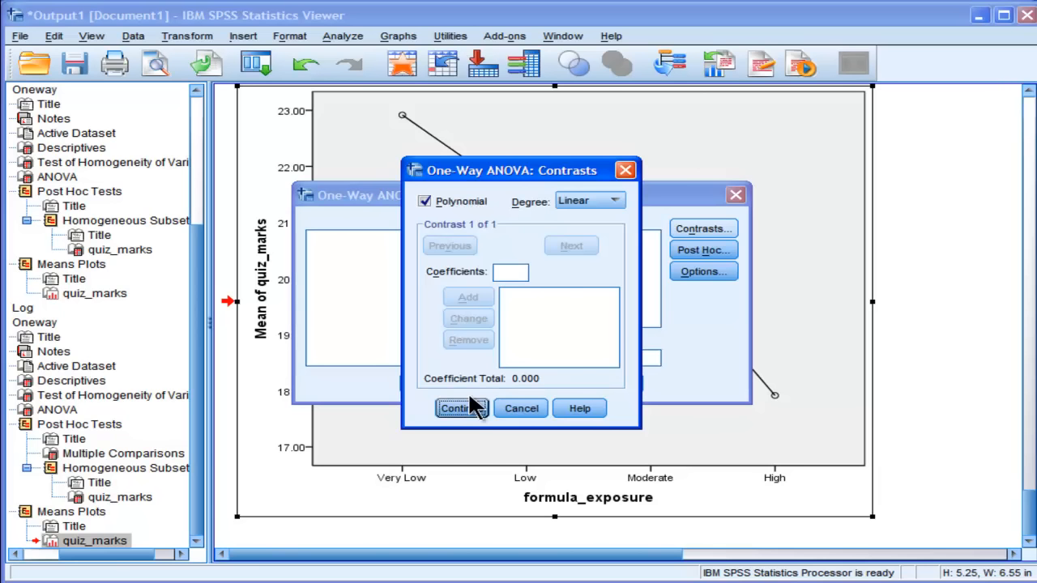
left_click(453, 408)
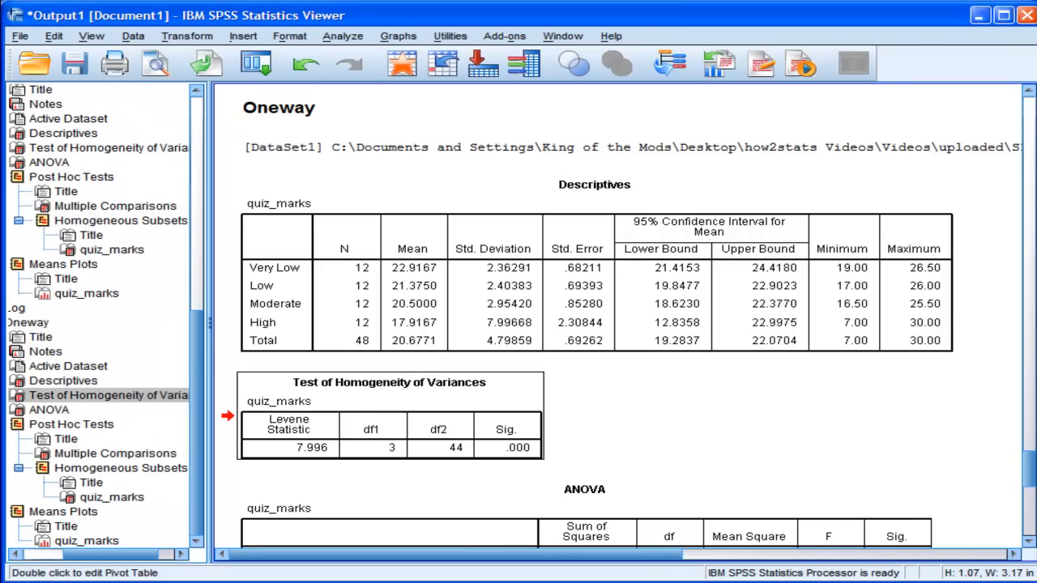
scroll("down", 3)
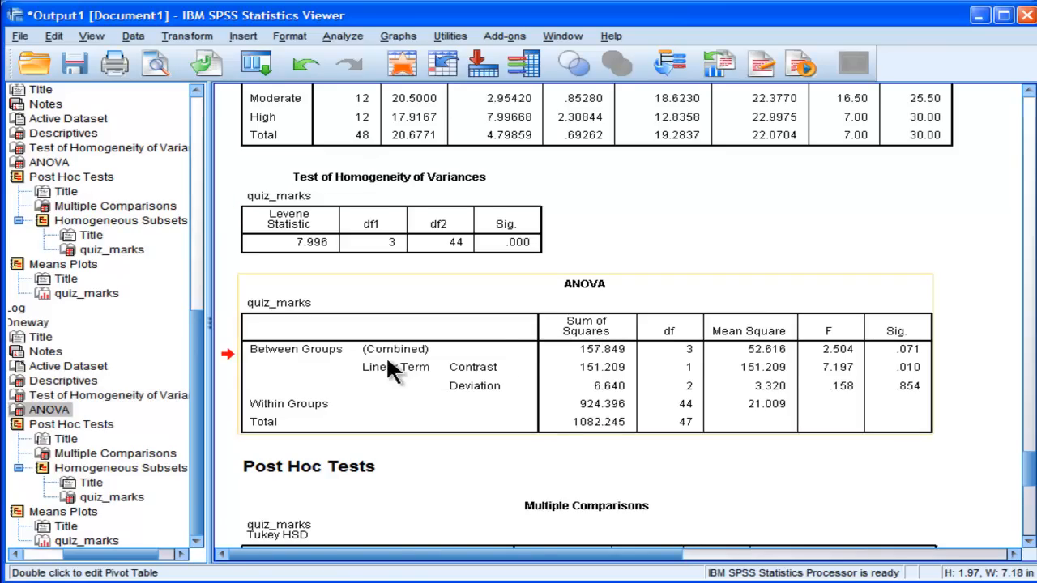
mouse_move(825, 363)
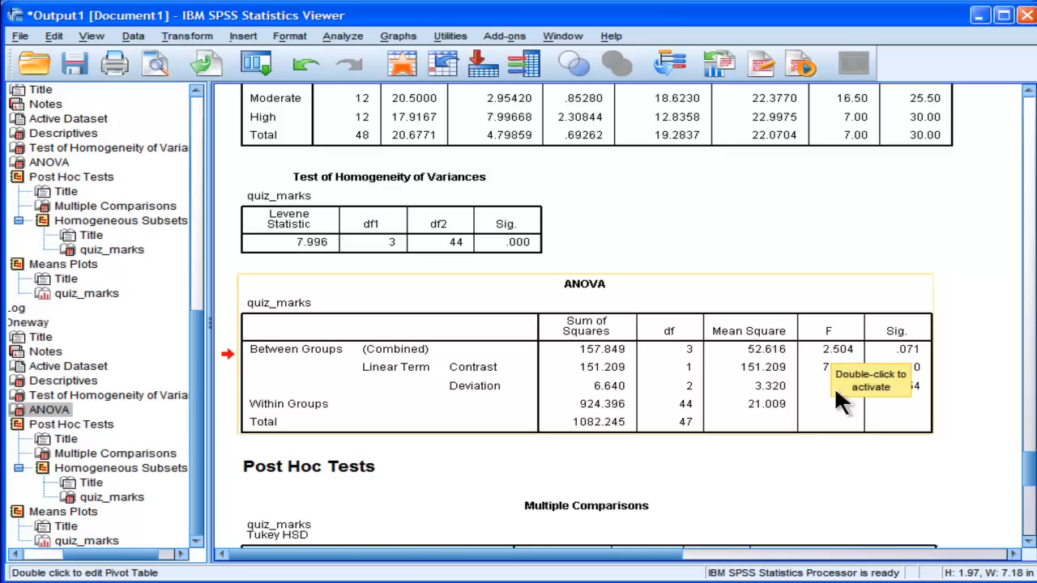
mouse_move(843, 360)
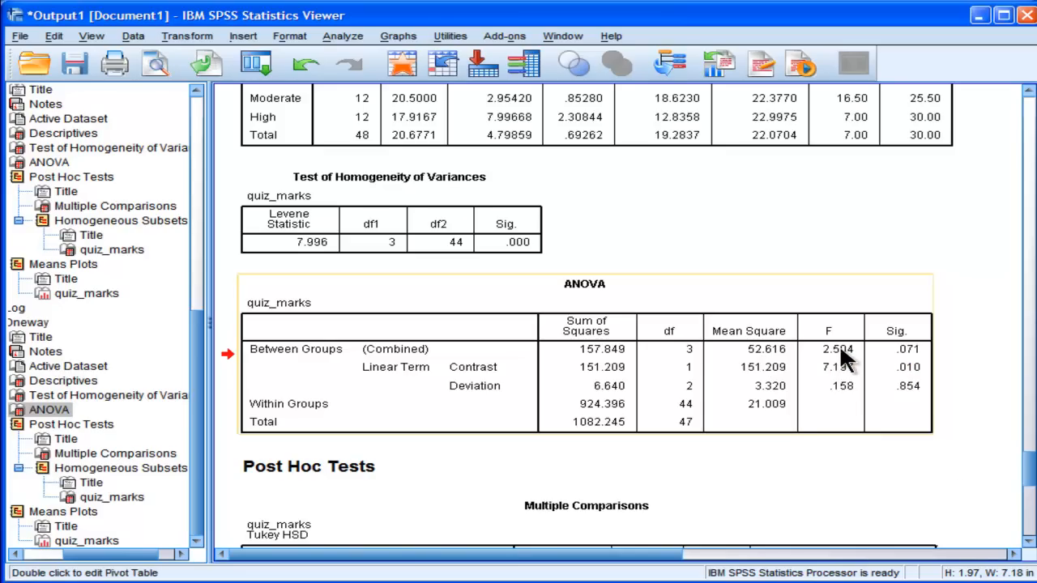
mouse_move(843, 360)
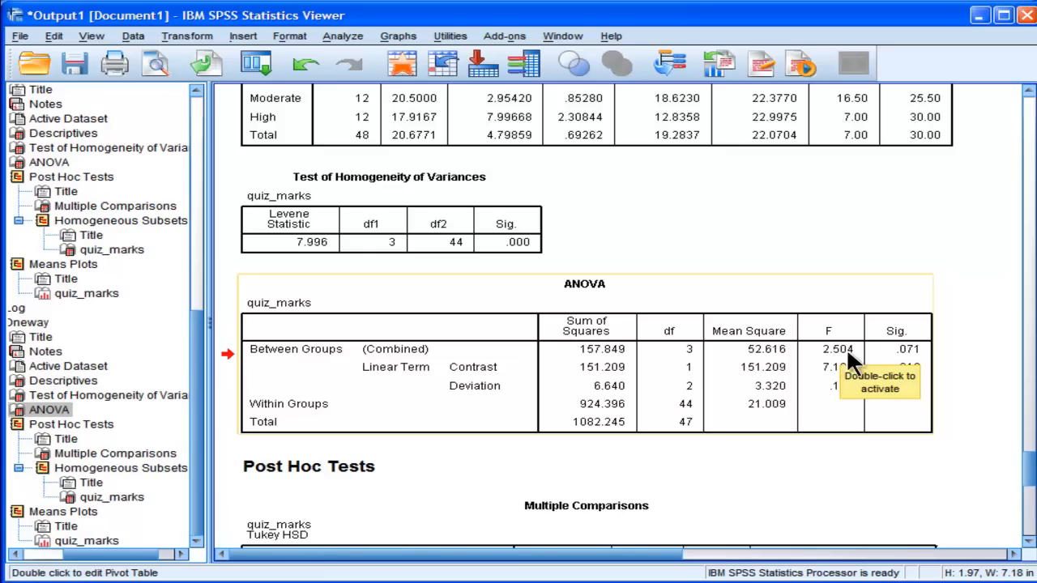
scroll("down", 3)
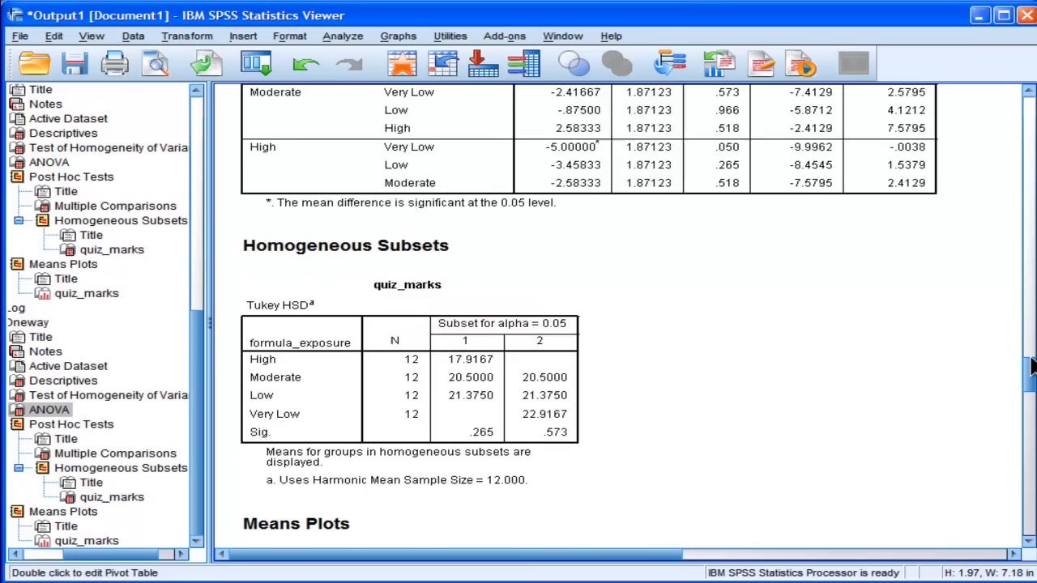
scroll("up", 3)
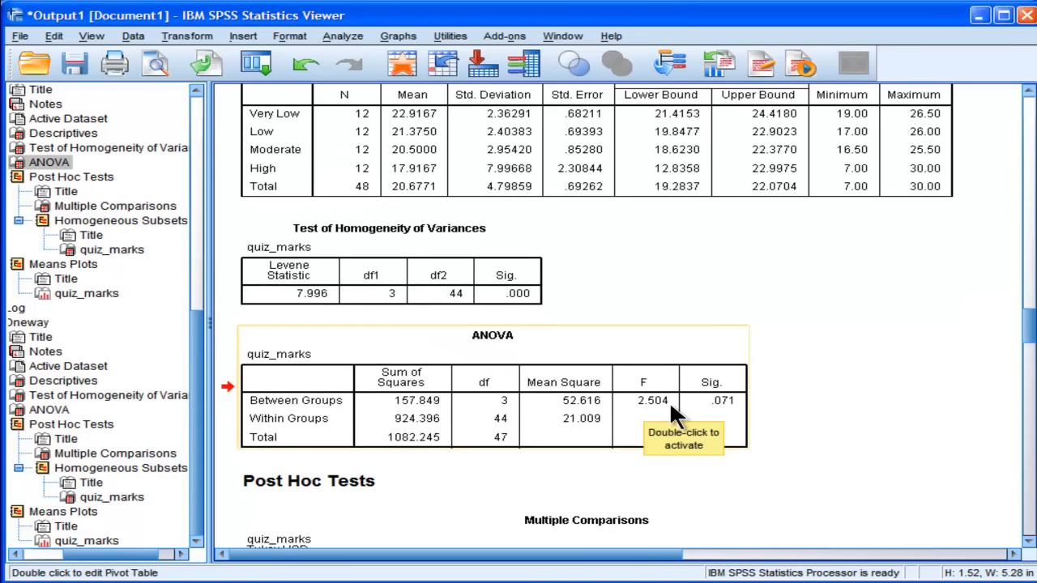
scroll("down", 3)
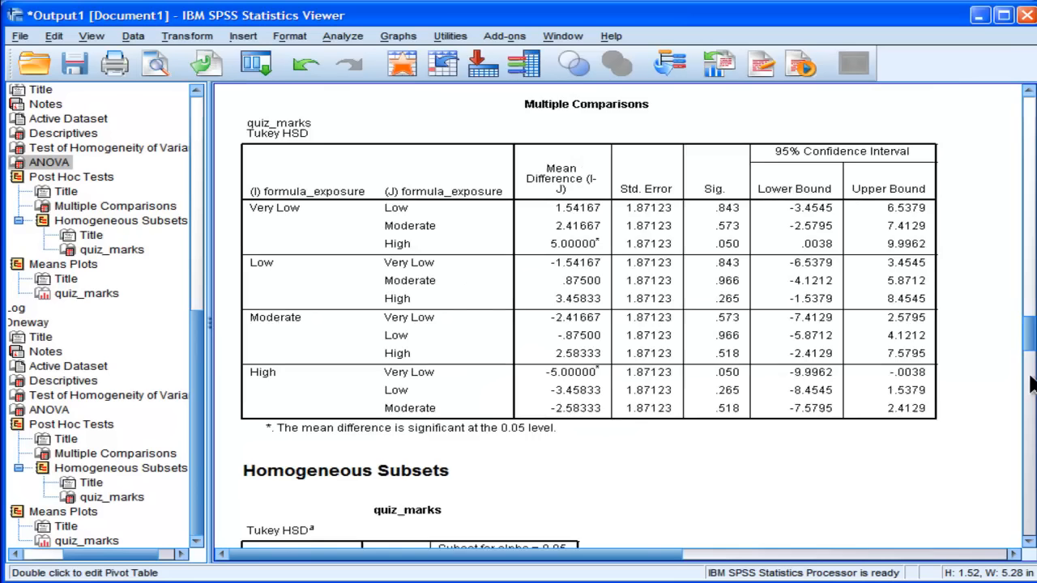
scroll("up", 3)
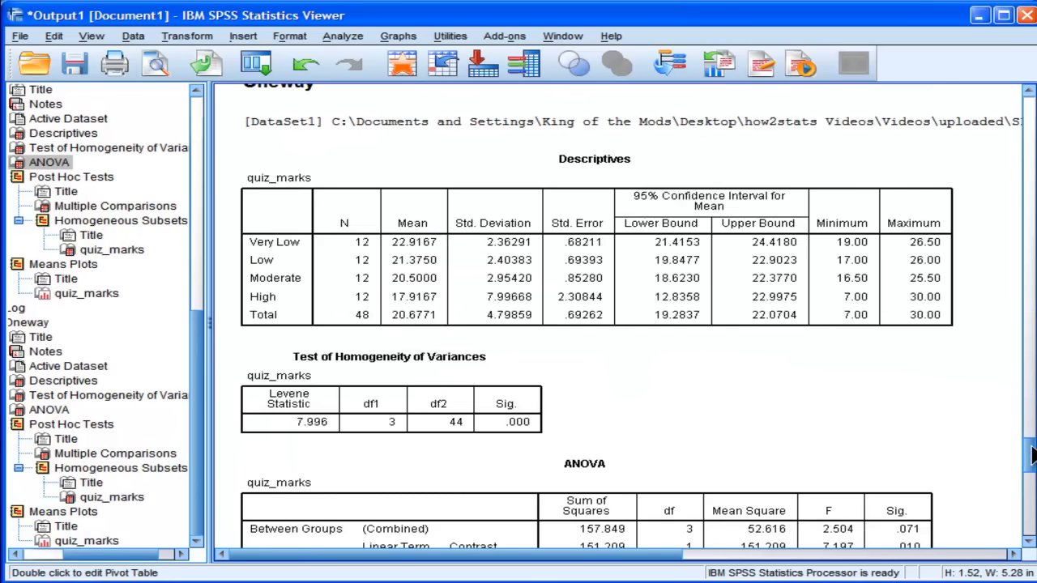
scroll("down", 3)
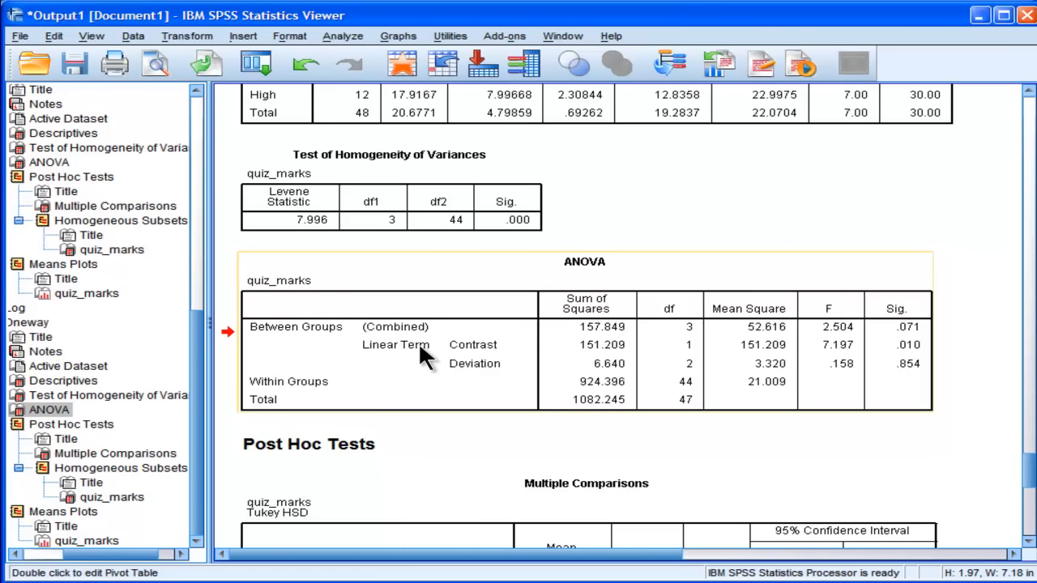
mouse_move(684, 373)
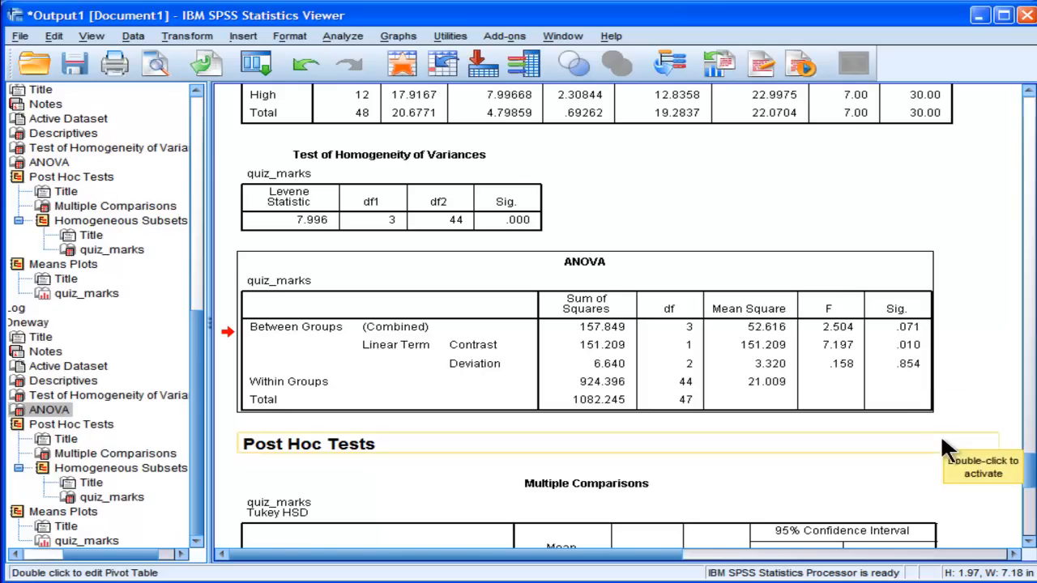
mouse_move(924, 364)
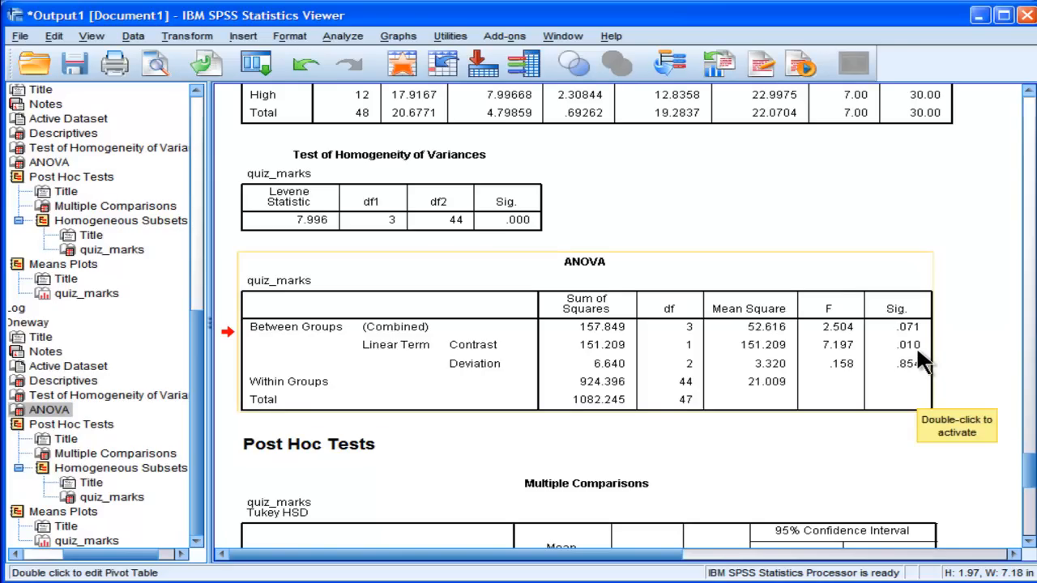
mouse_move(911, 360)
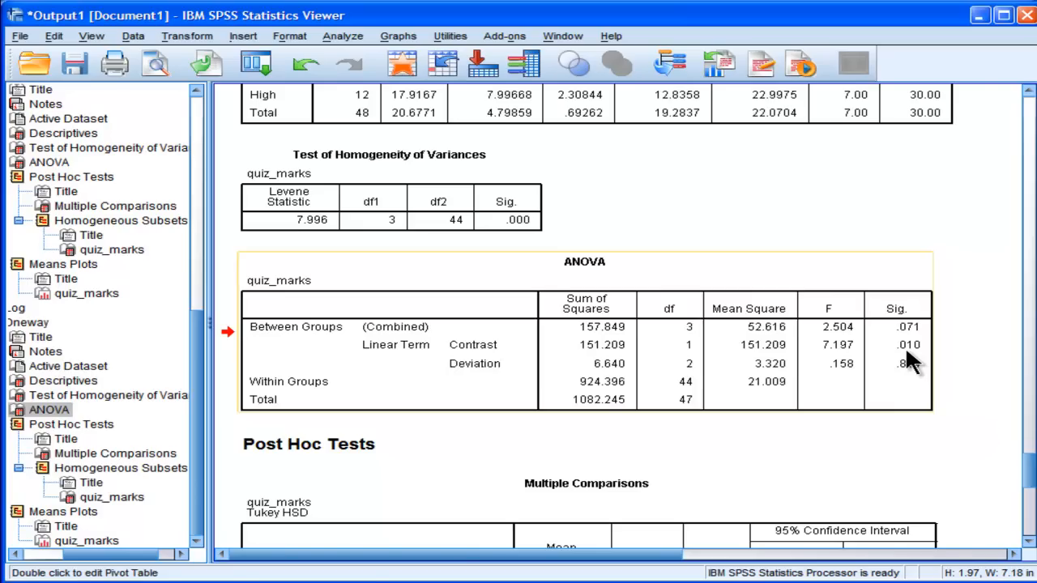
mouse_move(907, 340)
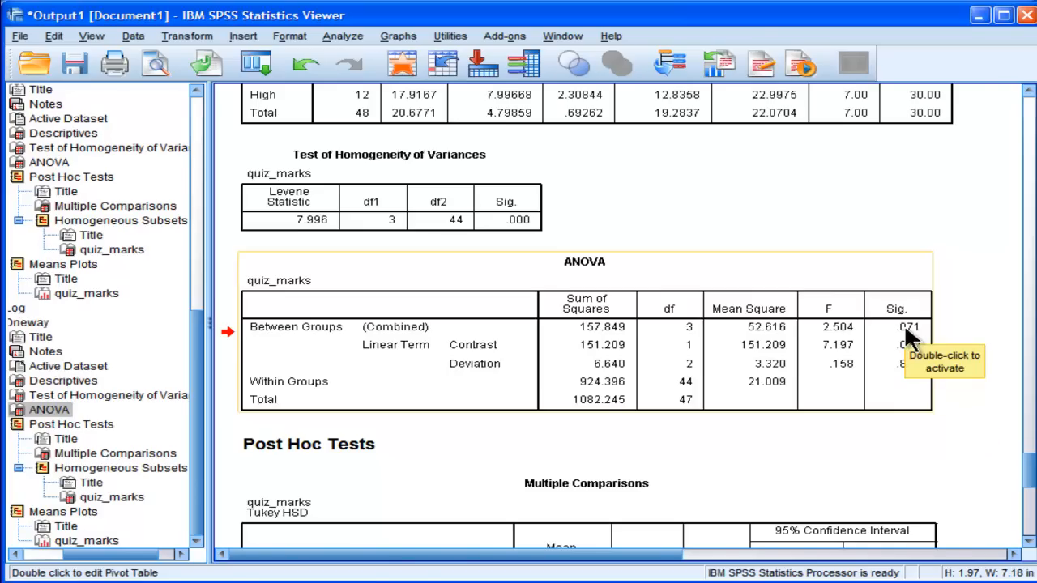
mouse_move(906, 468)
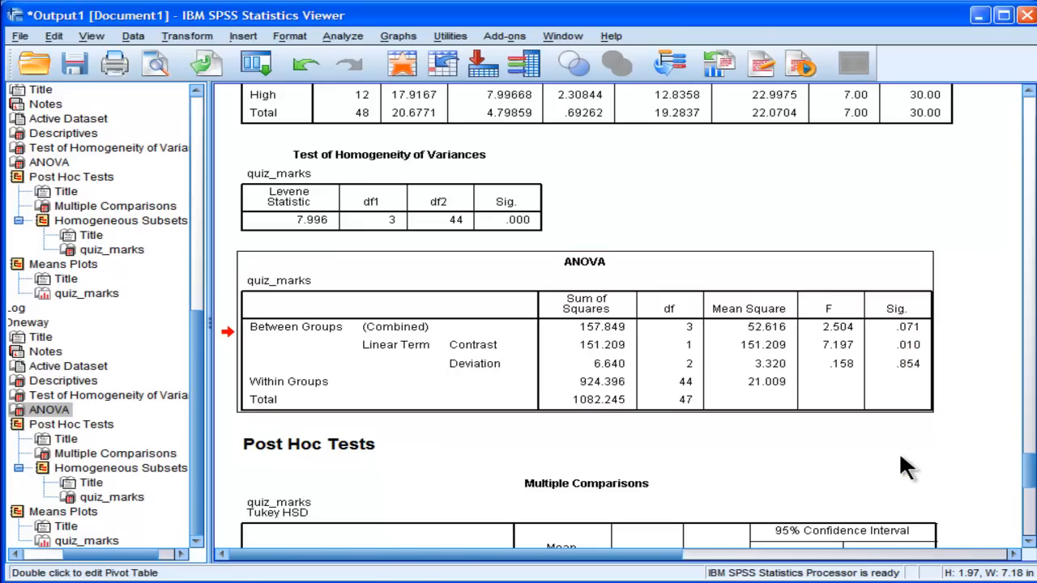
mouse_move(976, 468)
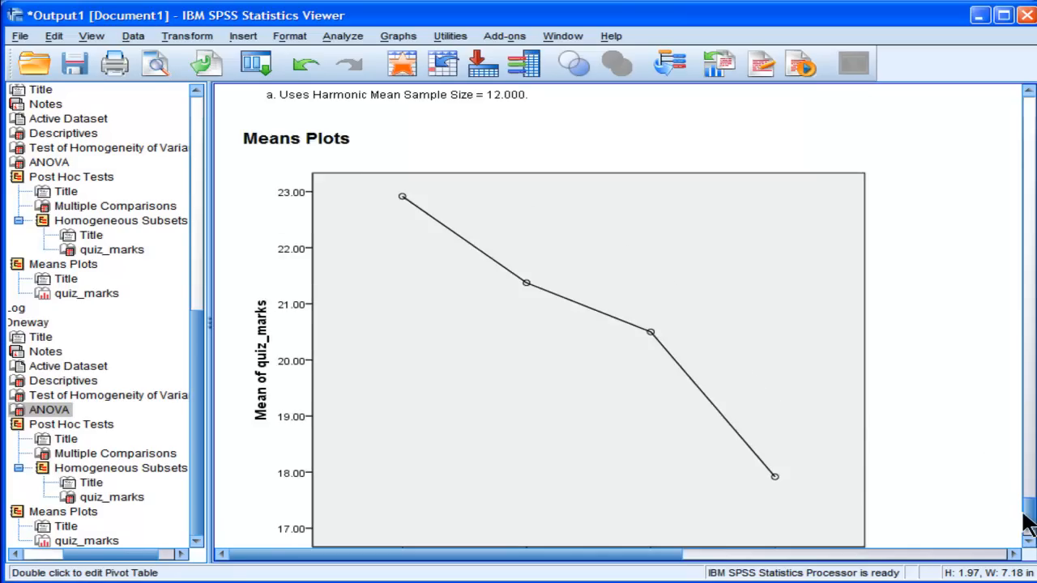
scroll("up", 3)
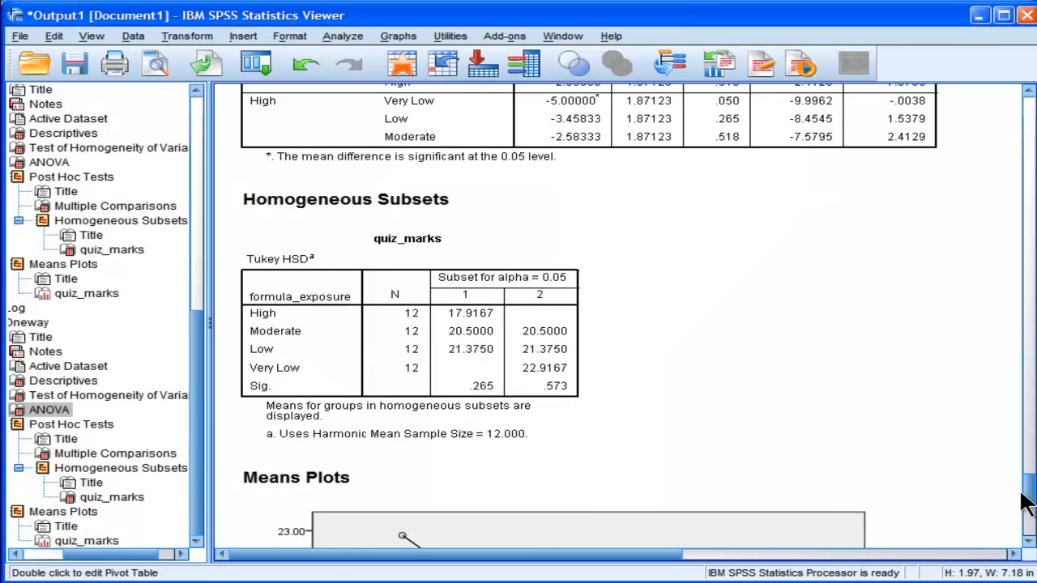
scroll("up", 3)
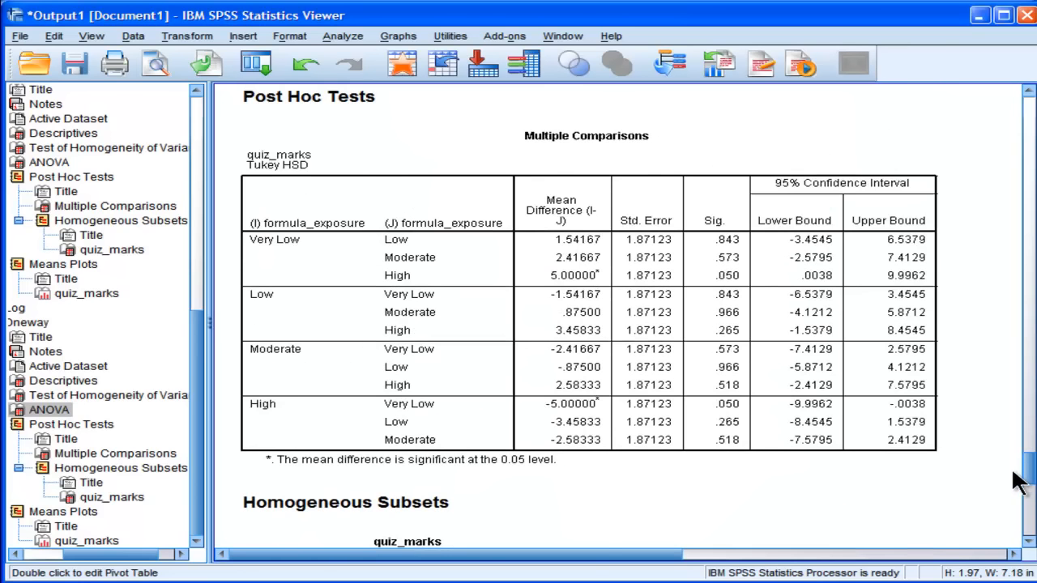
scroll("up", 3)
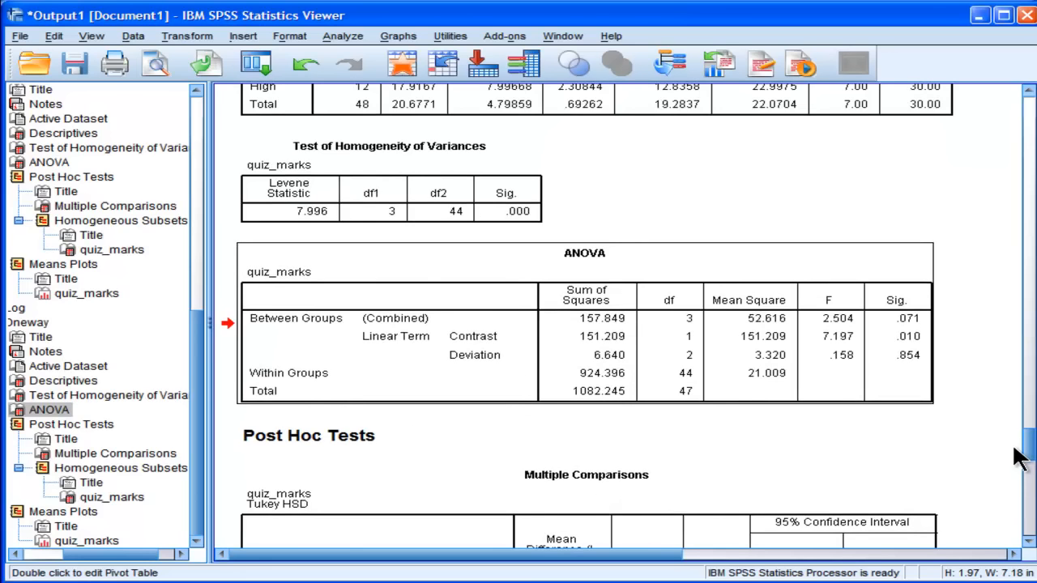
scroll("down", 3)
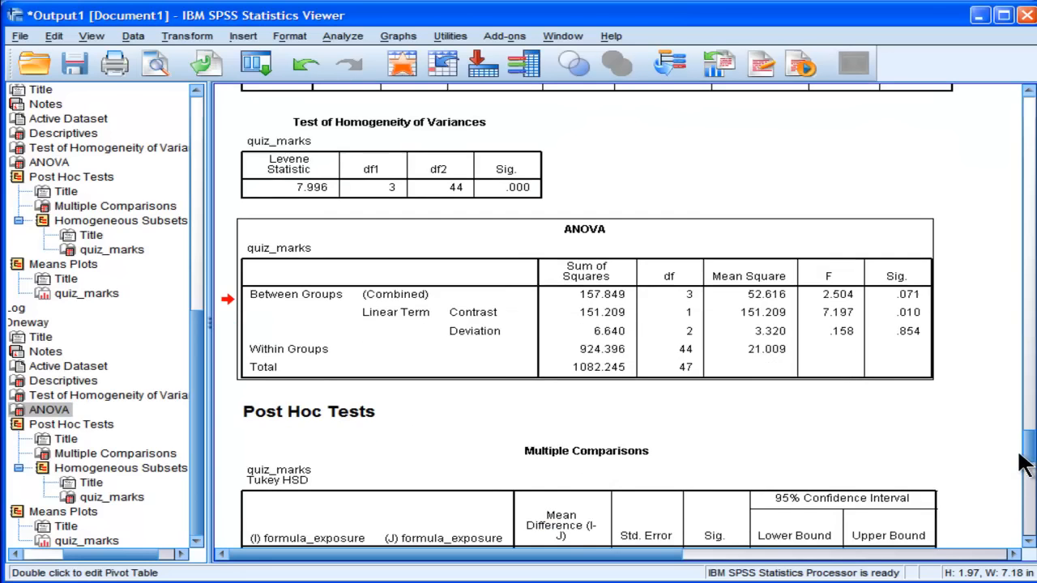
scroll("down", 3)
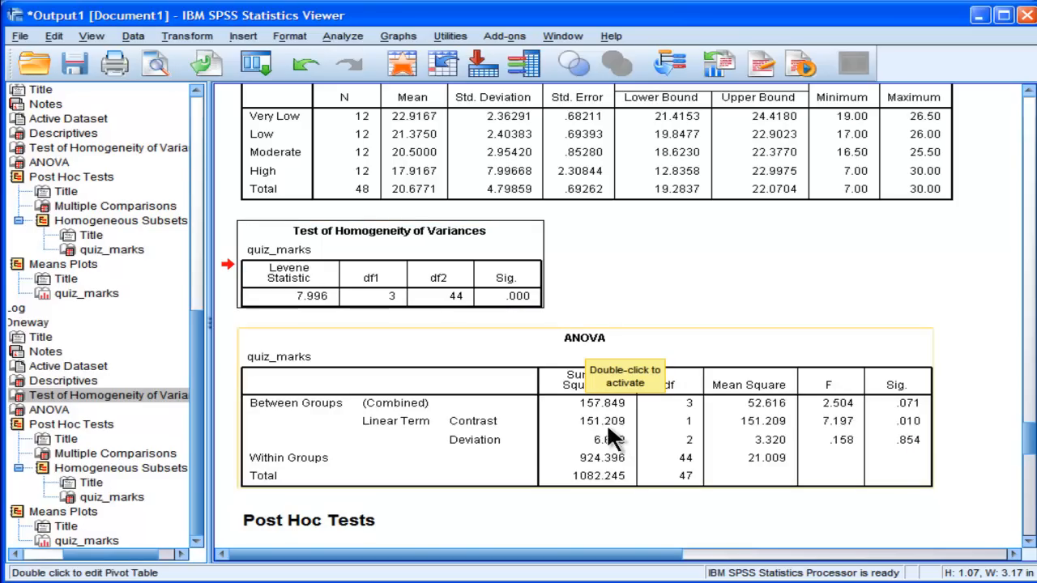
mouse_move(926, 478)
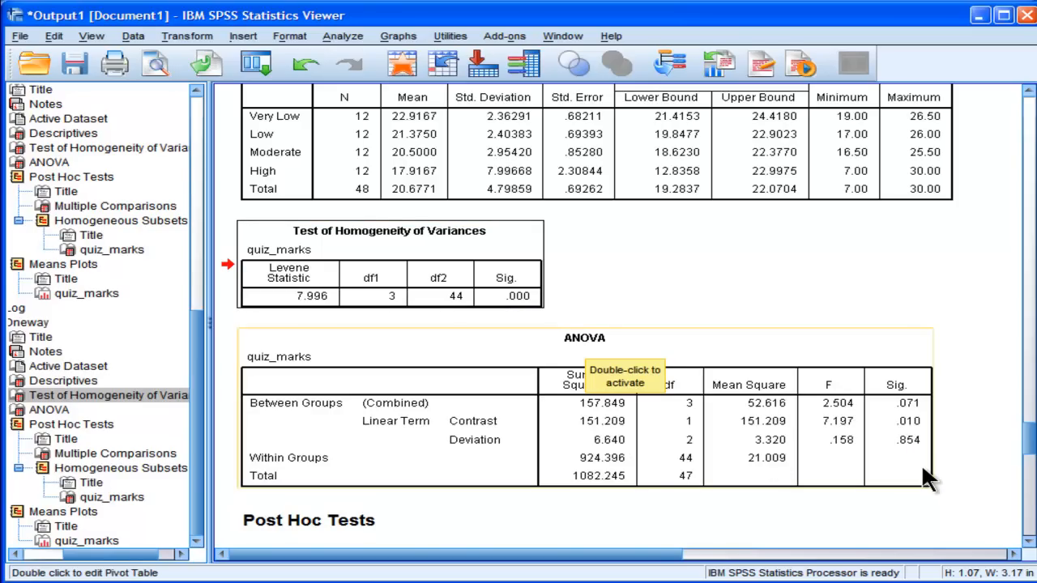
mouse_move(511, 295)
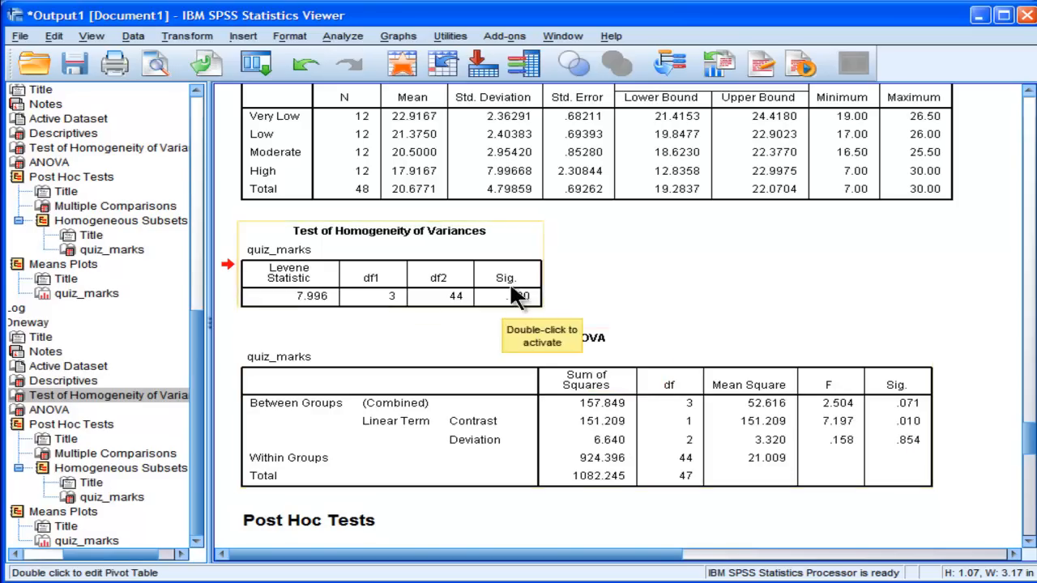
mouse_move(405, 279)
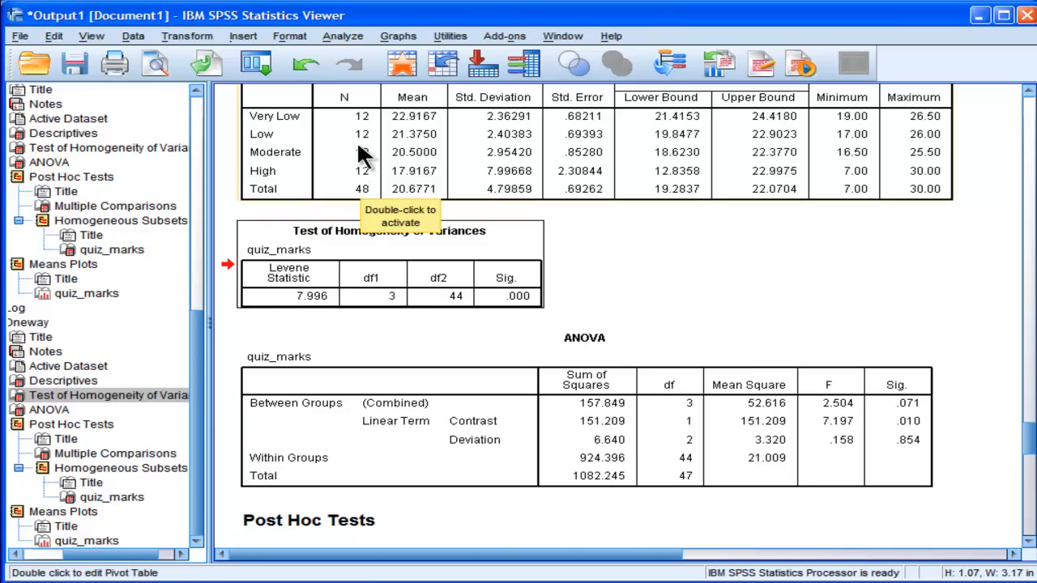
mouse_move(421, 113)
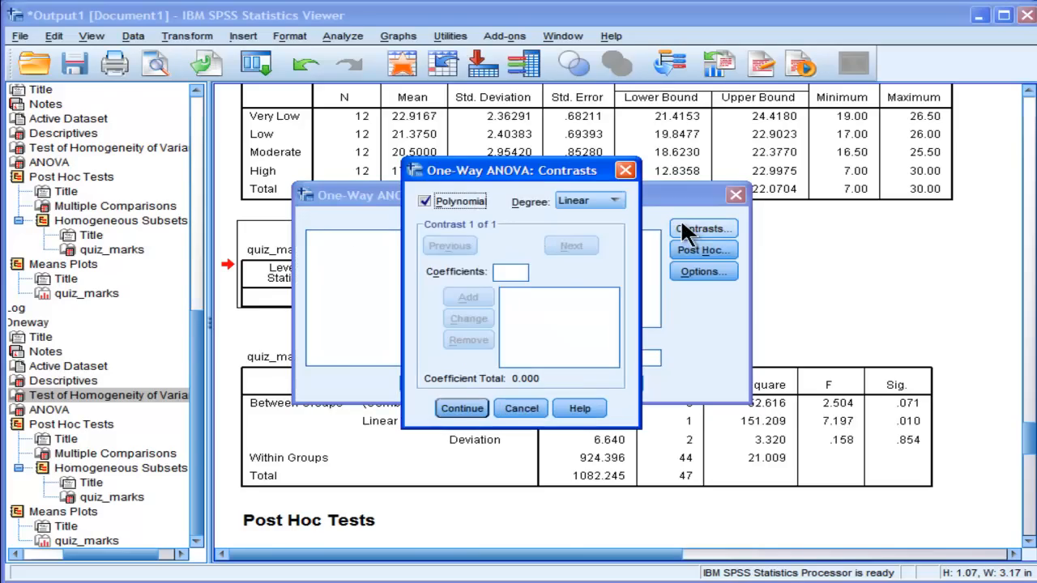
- Place the cursor in the Coefficients box of the reopened Contrasts dialog
left_click(510, 273)
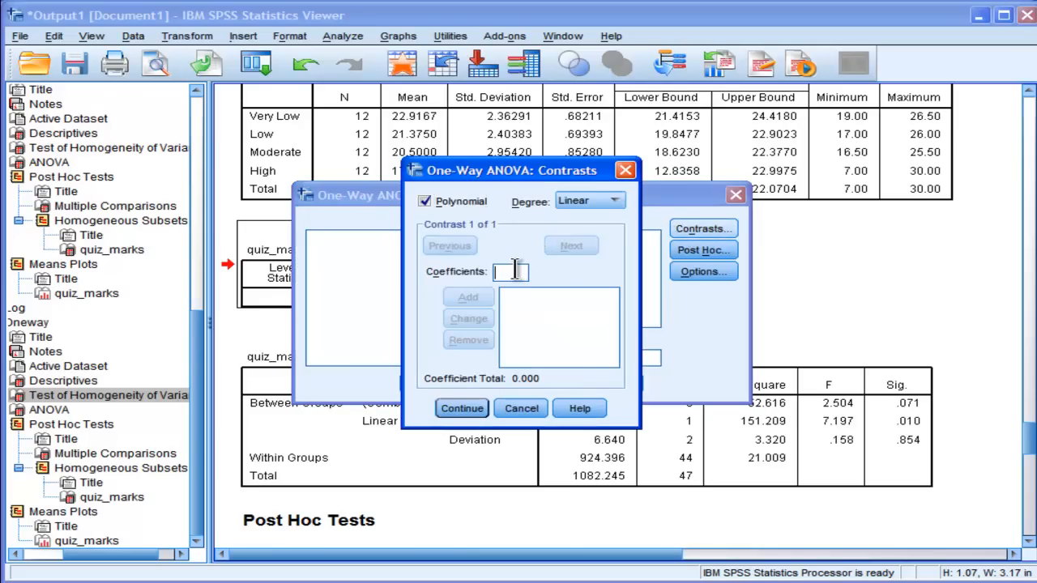